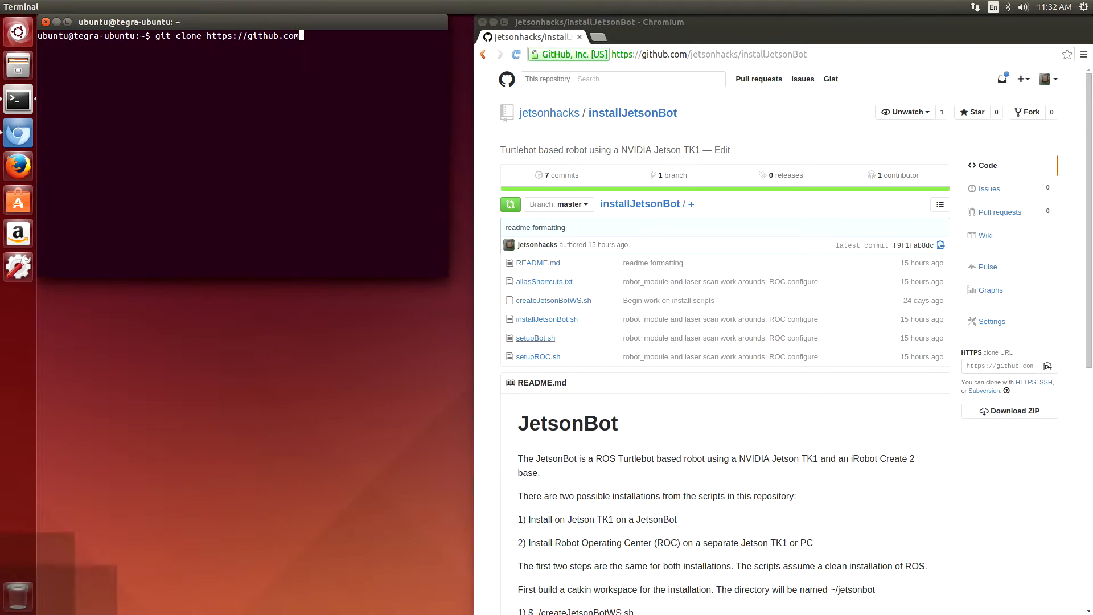
Clone jetsonhacks/installROS and run installROS.sh with the sudo password until setup finishes.
type("/jetsonhacks/installROS")
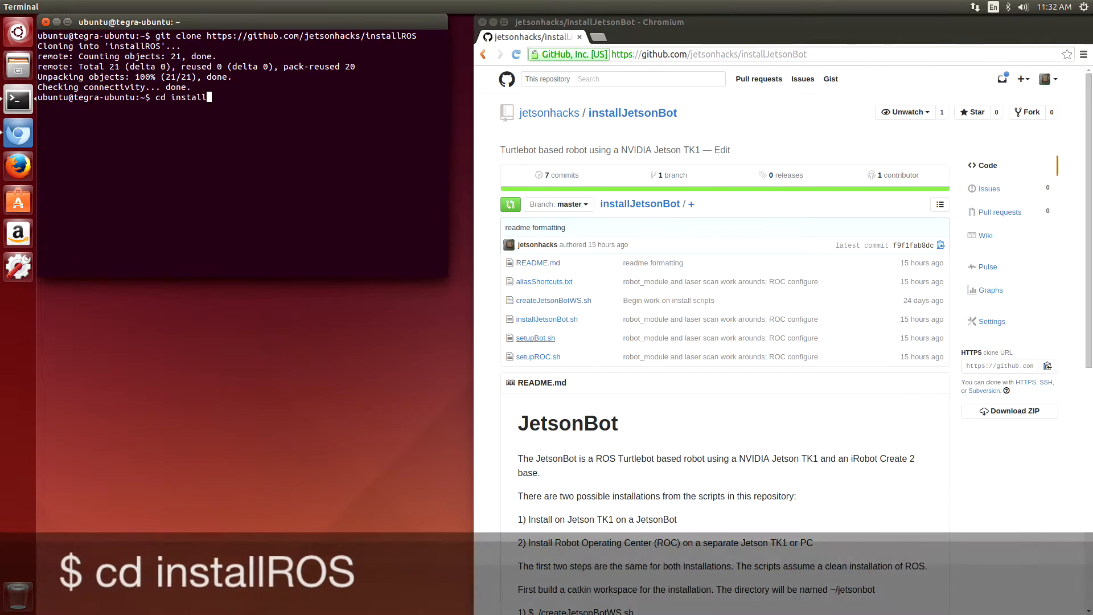
type("ls")
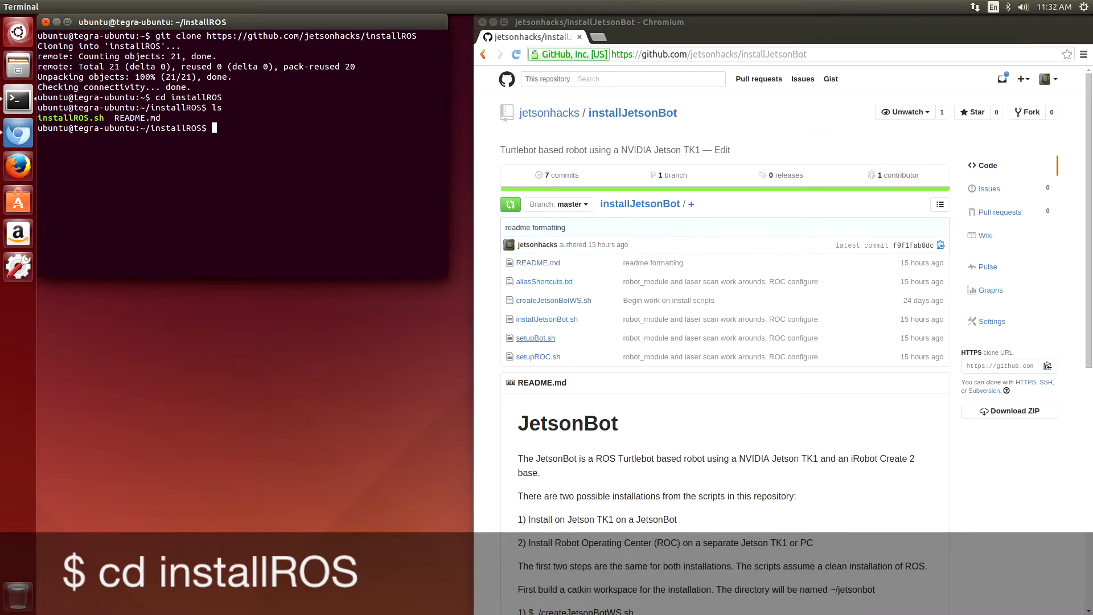
type("./installROS.sh")
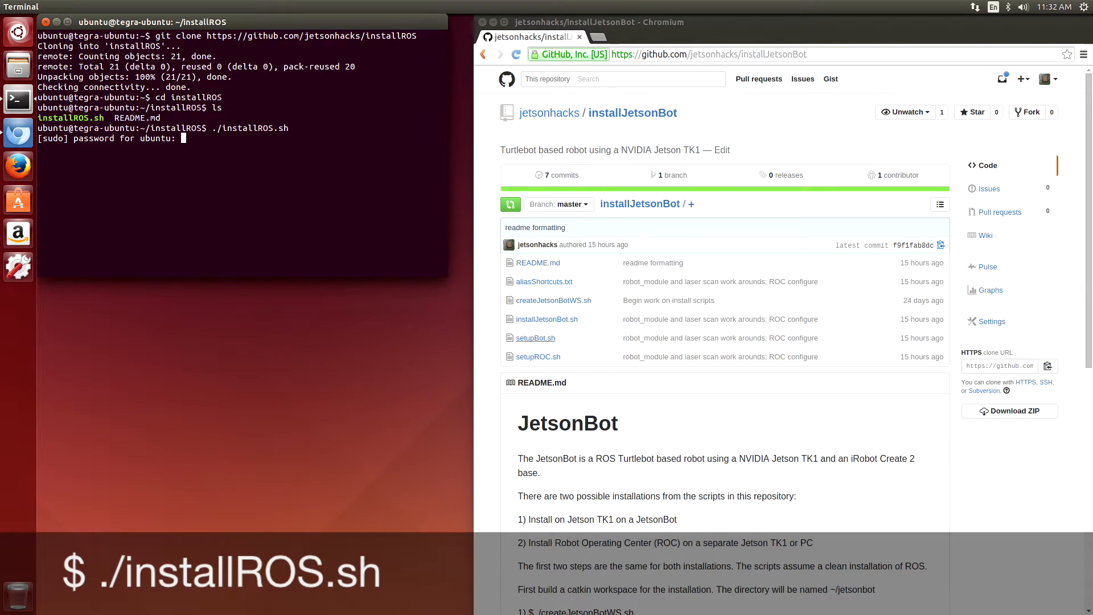
key("Return")
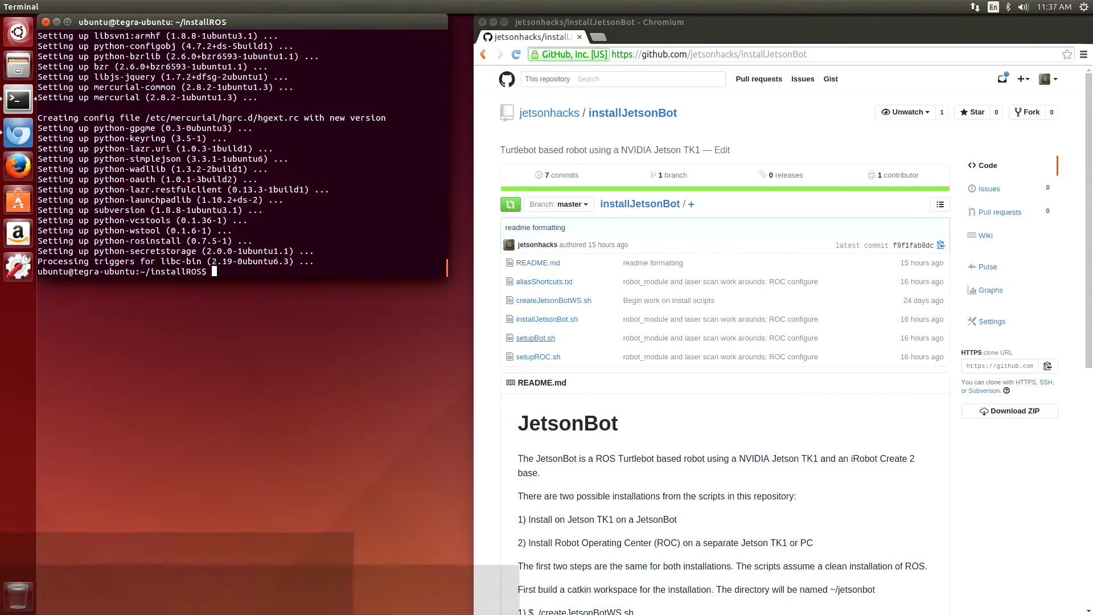
type("cd ..")
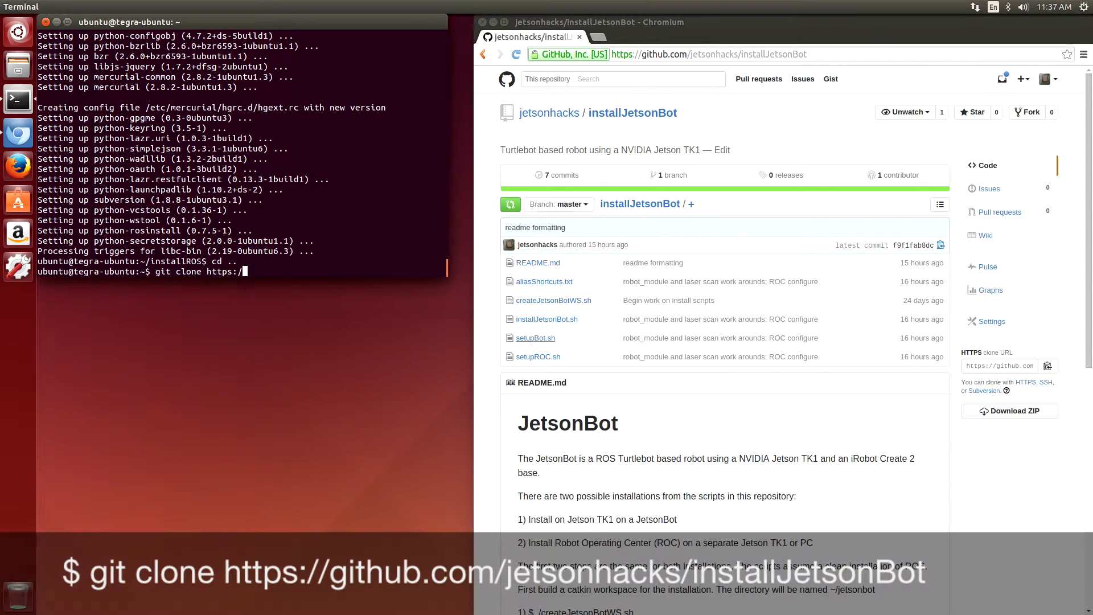
Clone the github.com/jetsonhacks/installJetsonBot repository and enter its folder.
type("github.com/jetson")
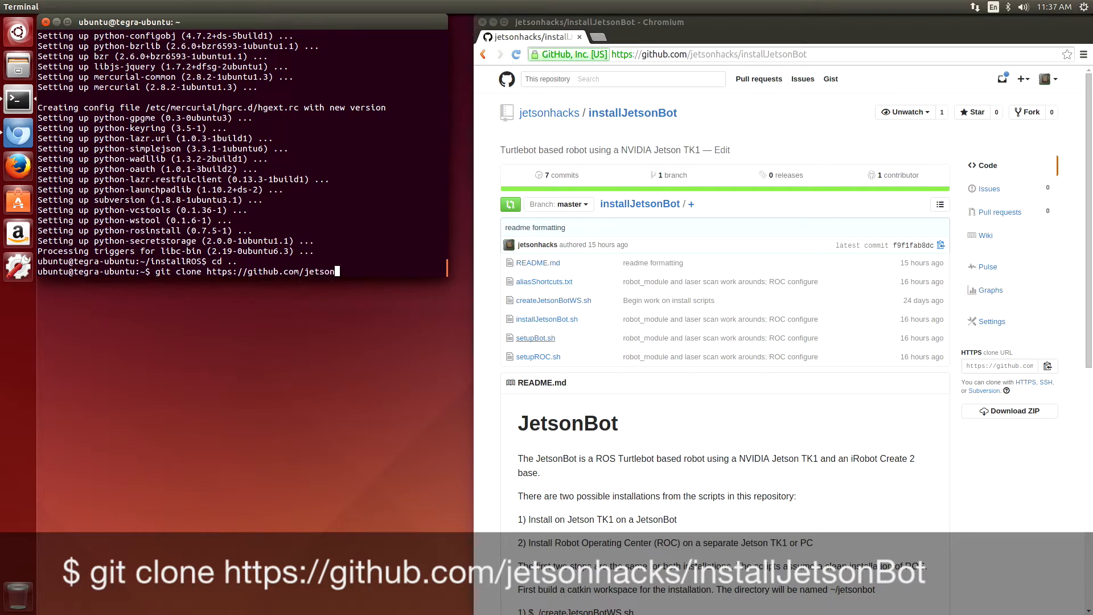
type("jacks/in")
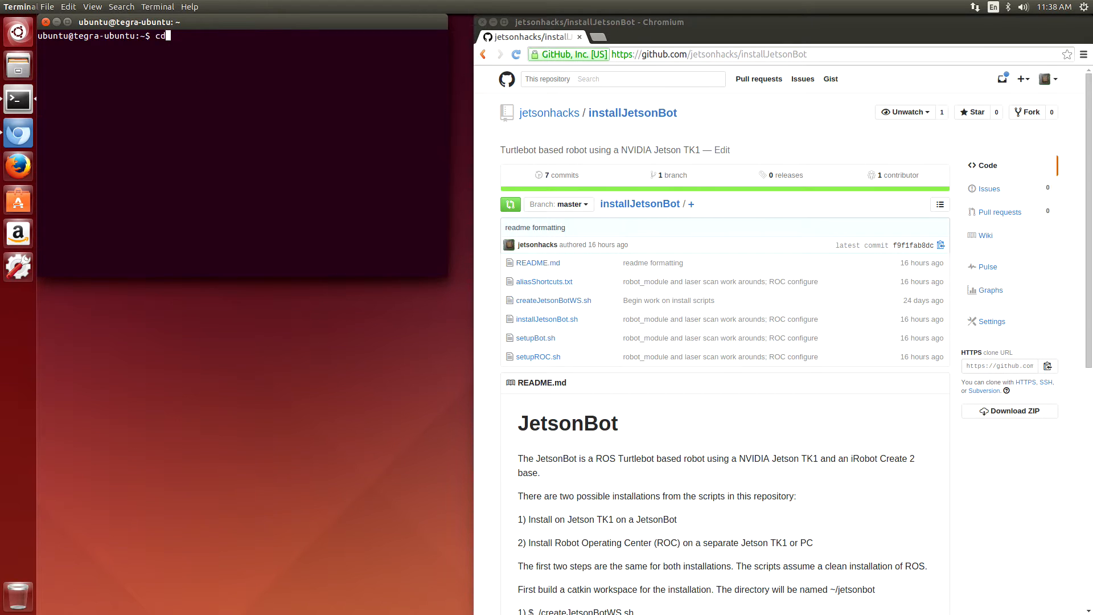
type("instq")
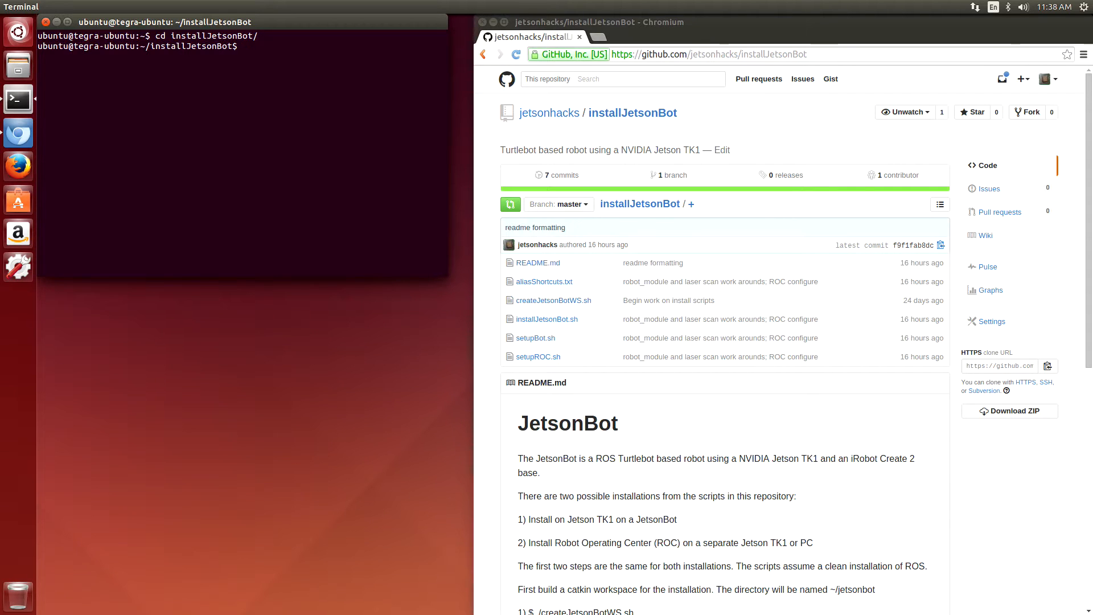
Create the jetsonbot workspace with createJetsonBotWS.sh and run installJetsonBot.sh.
type("ls")
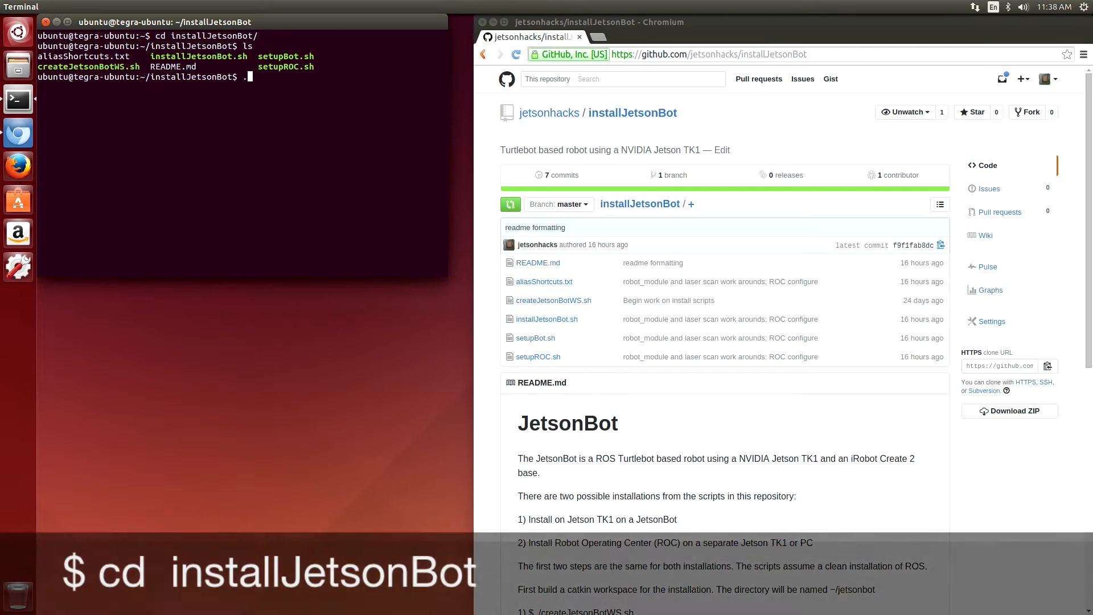
type("./createJetsonBotWS.sh")
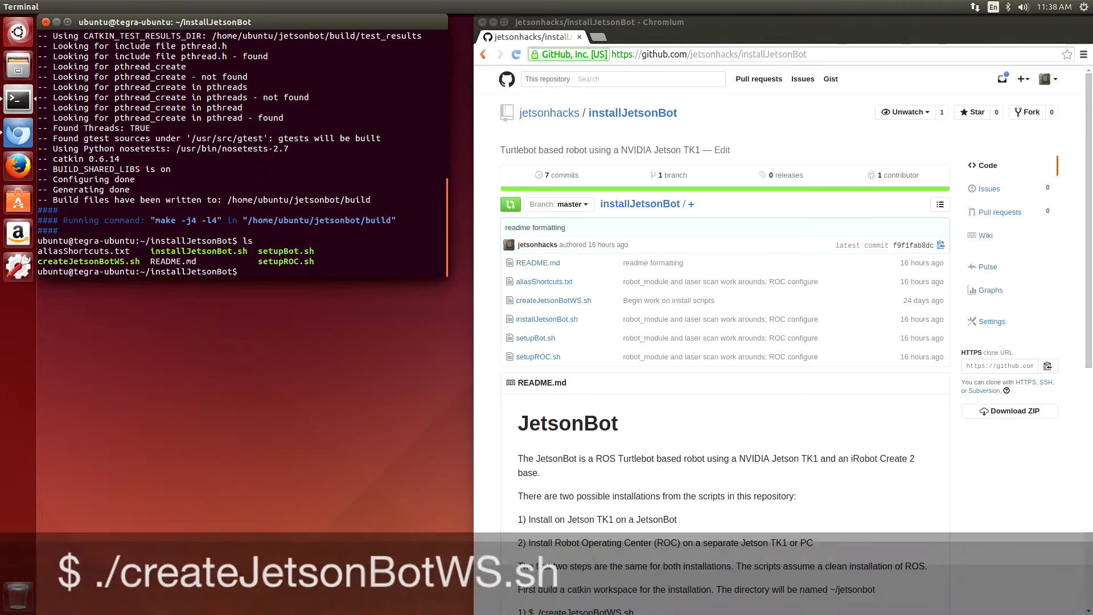
type("./installJetsonBot.sh")
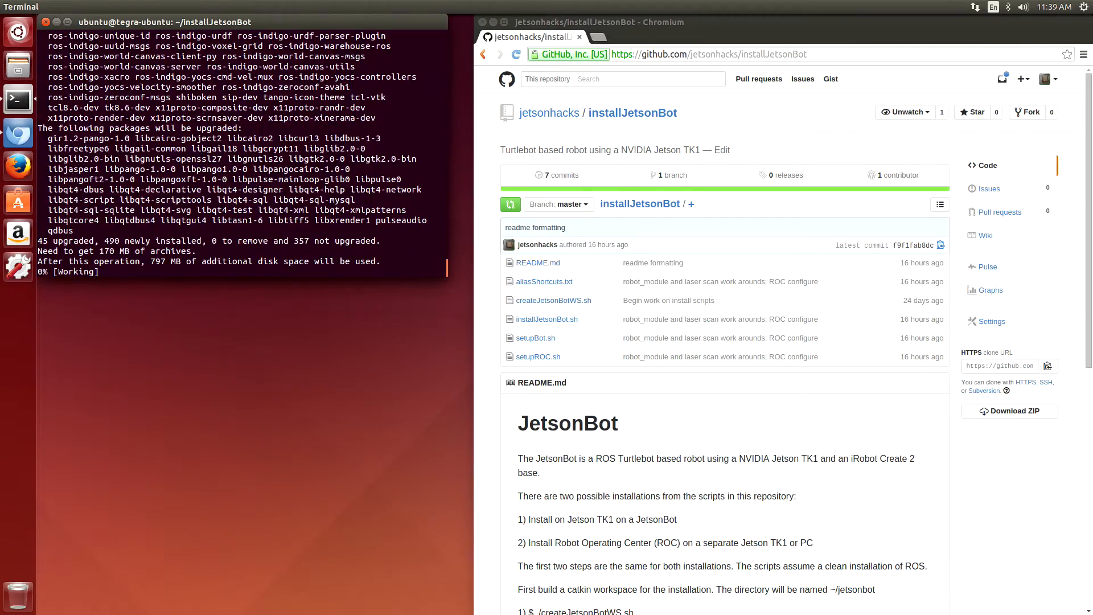
scroll("down", 3)
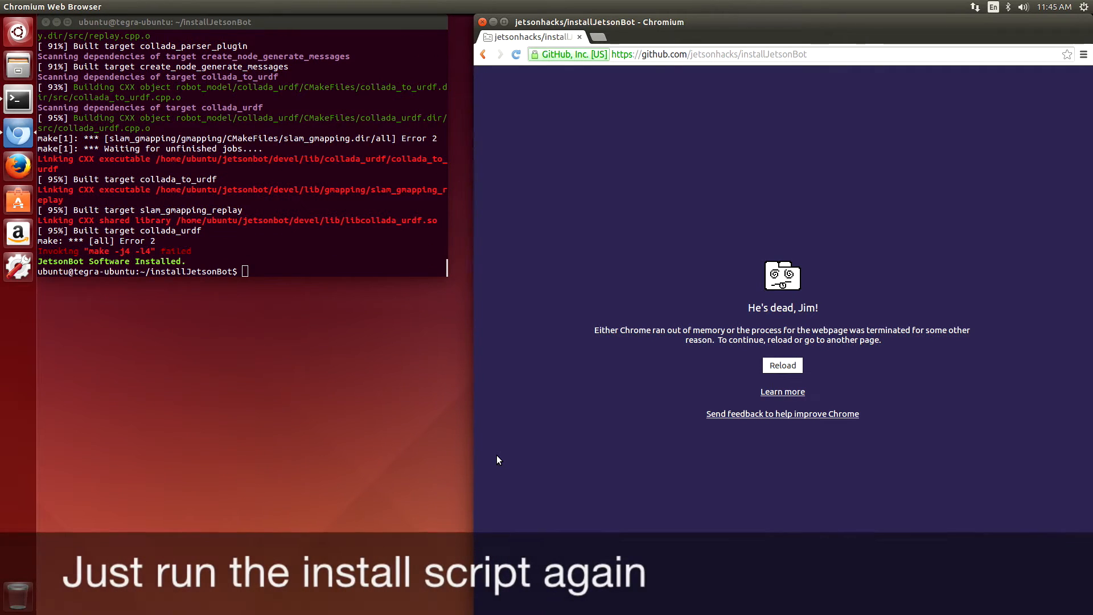
Rerun installJetsonBot.sh to 100%, run setupROC.sh, and open ~/.bashrc in gedit.
left_click(244, 271)
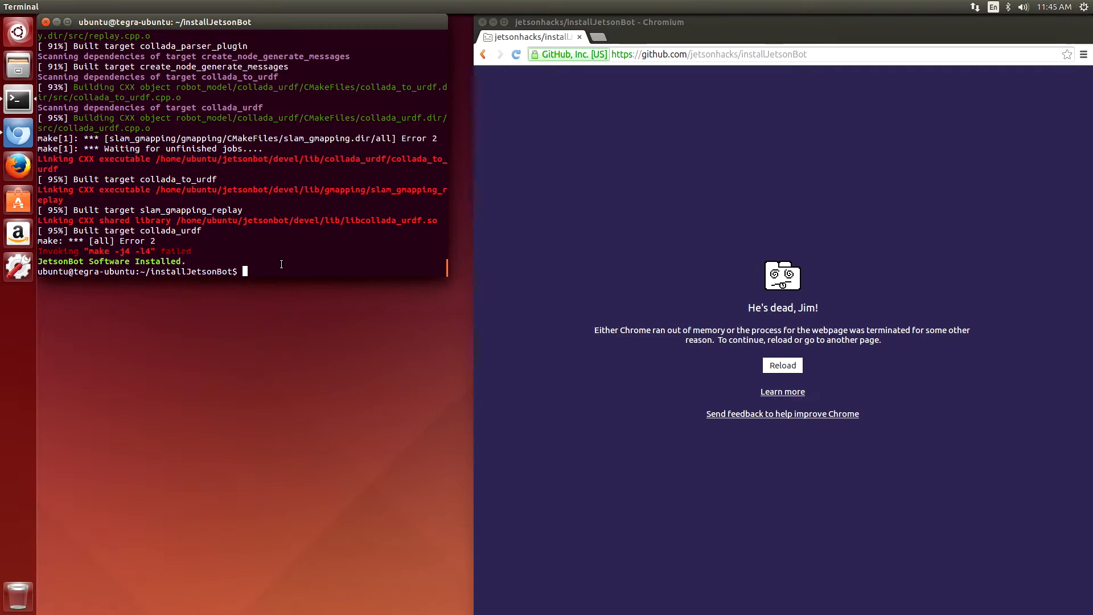
type("./installJetsonBot.sh")
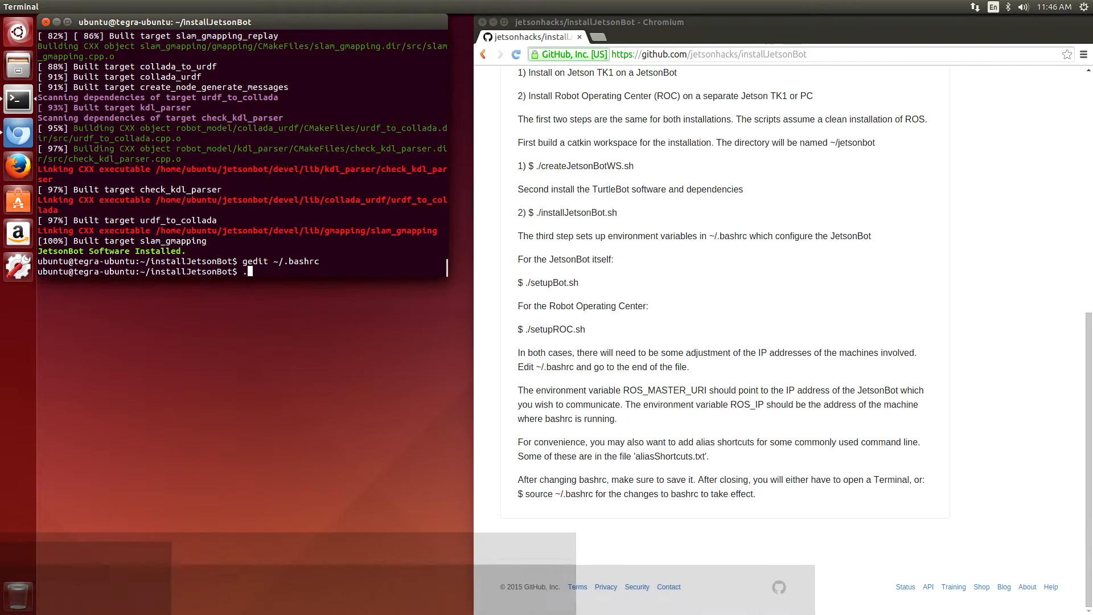
type("./setupRC")
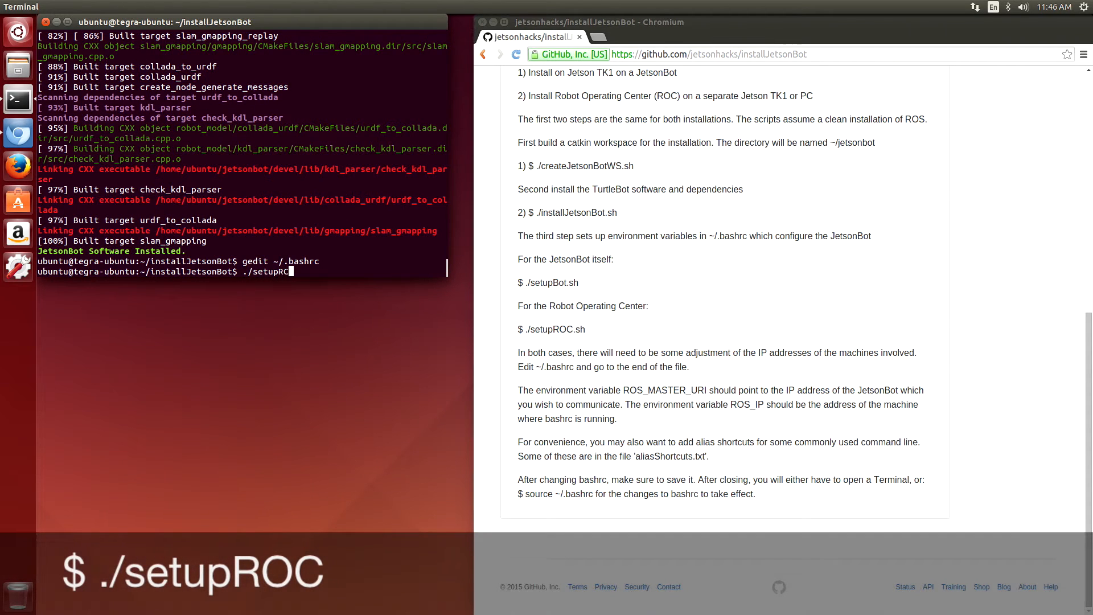
type("OC.sh")
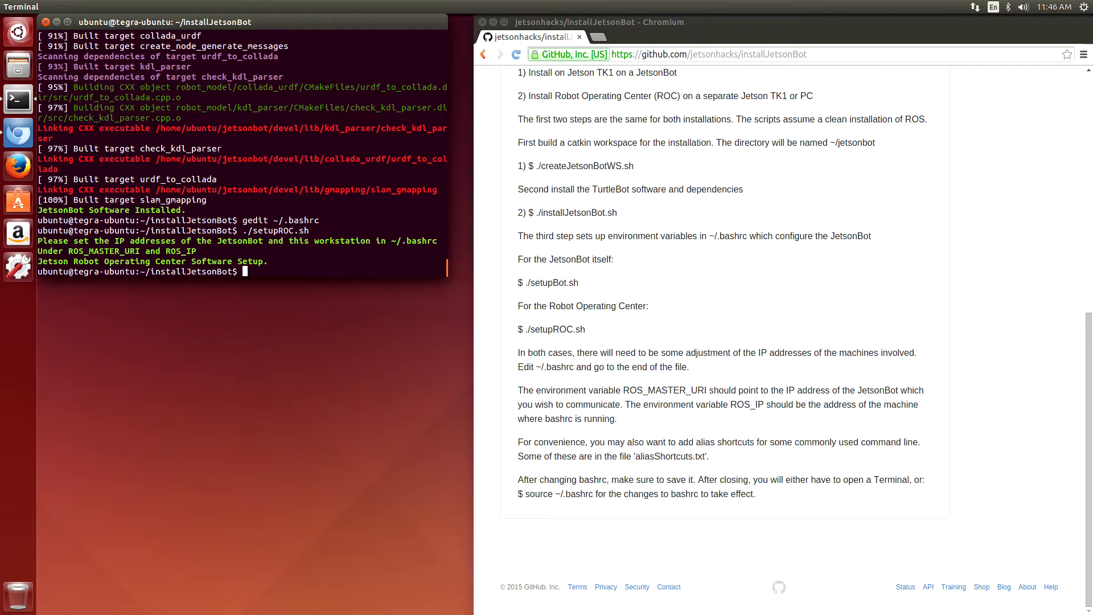
type("gedit")
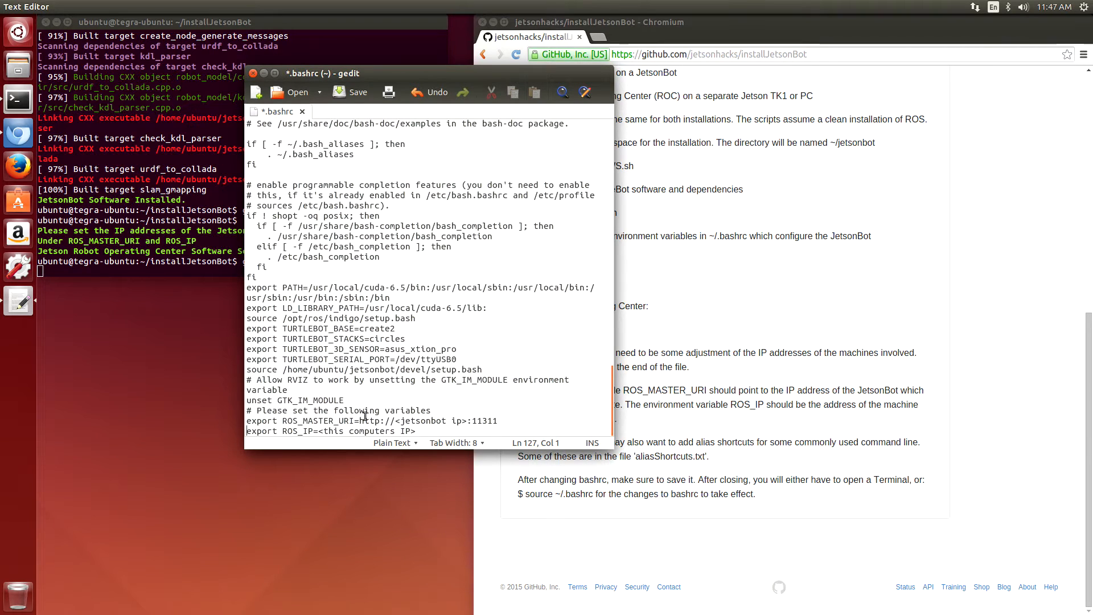
Replace the bashrc IP placeholders with 10.0.1.24 and 10.0.1.21, then save and close.
double_click(404, 420)
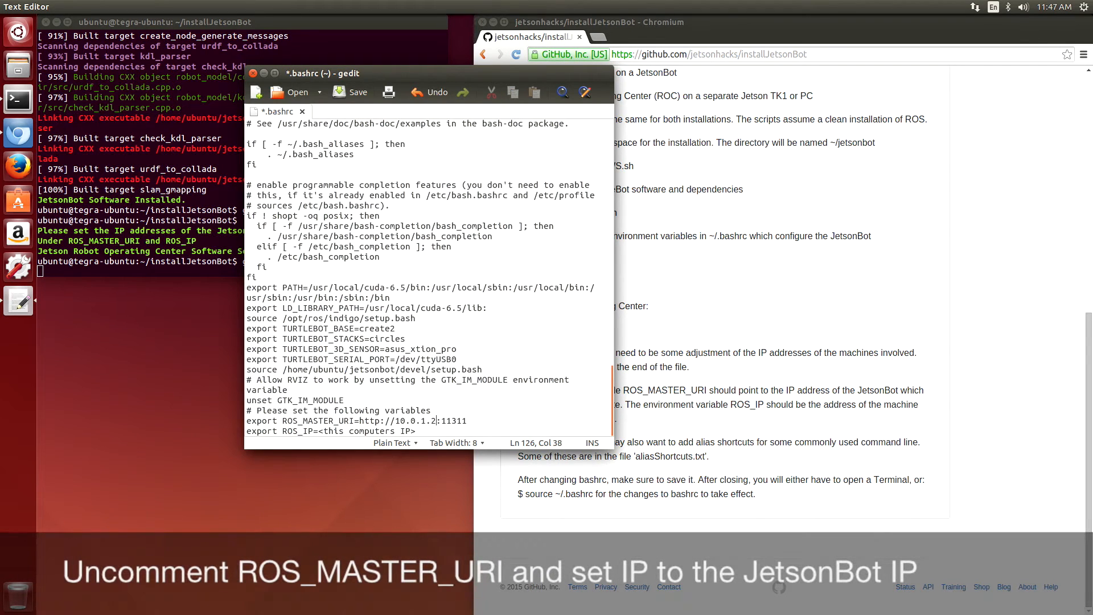
type("24")
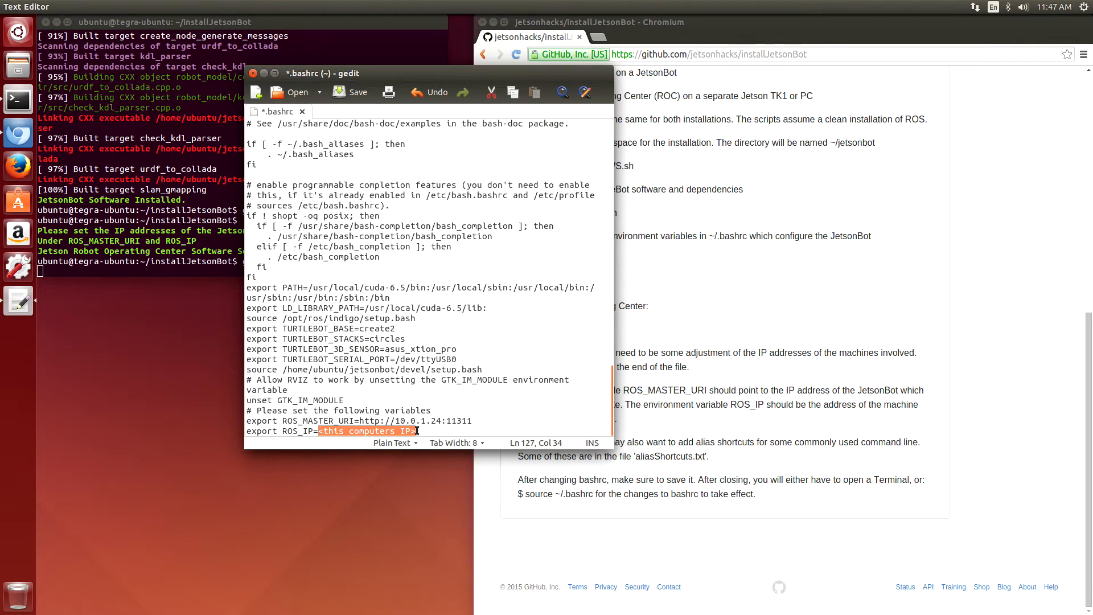
type("10.0.1.2")
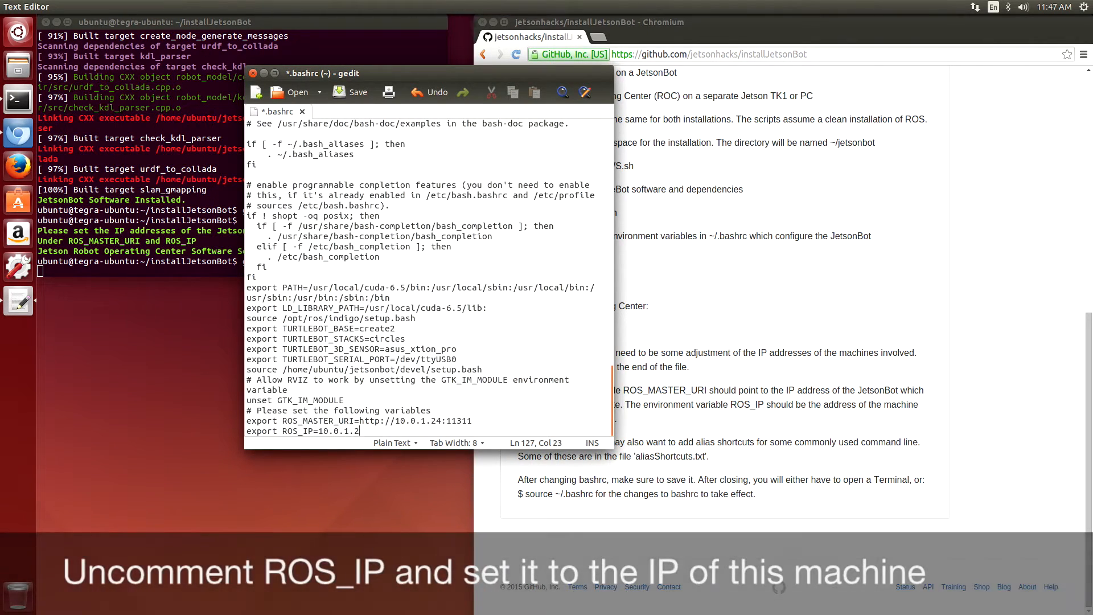
type("1")
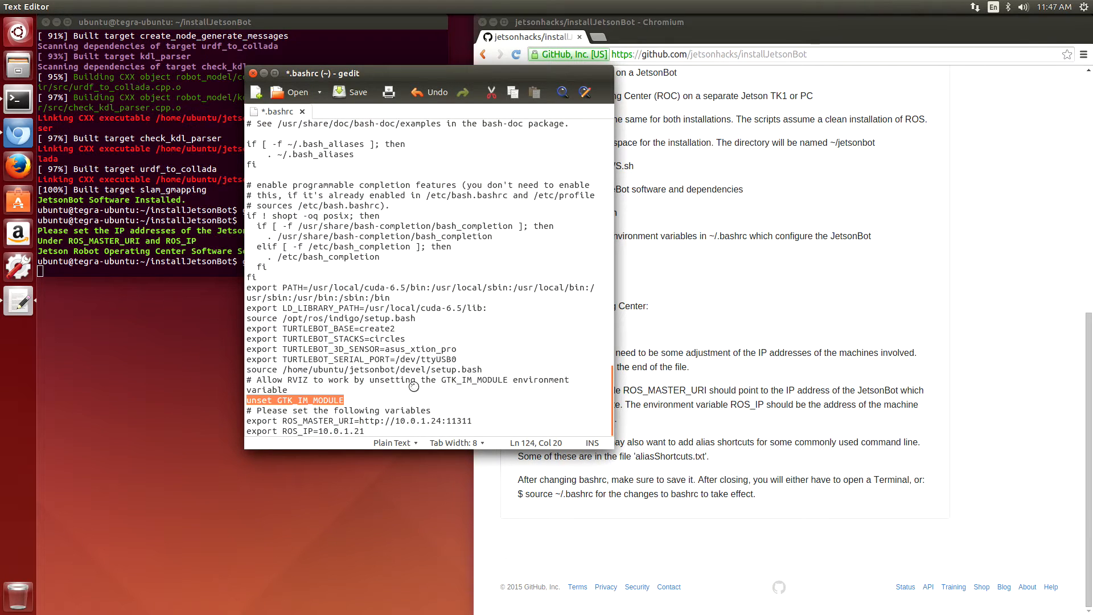
left_click(357, 91)
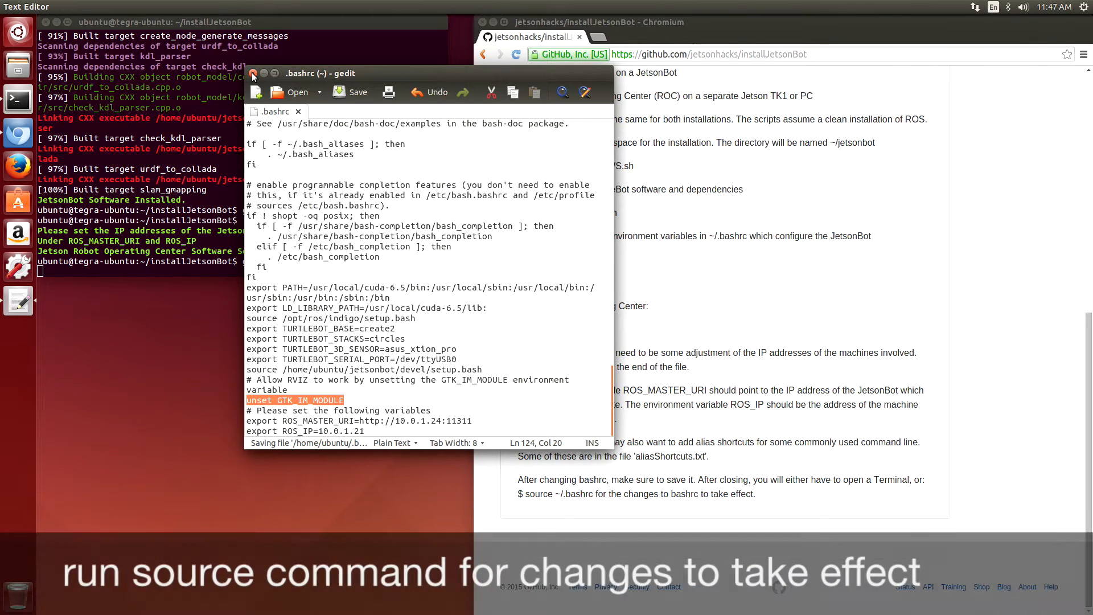
left_click(252, 74)
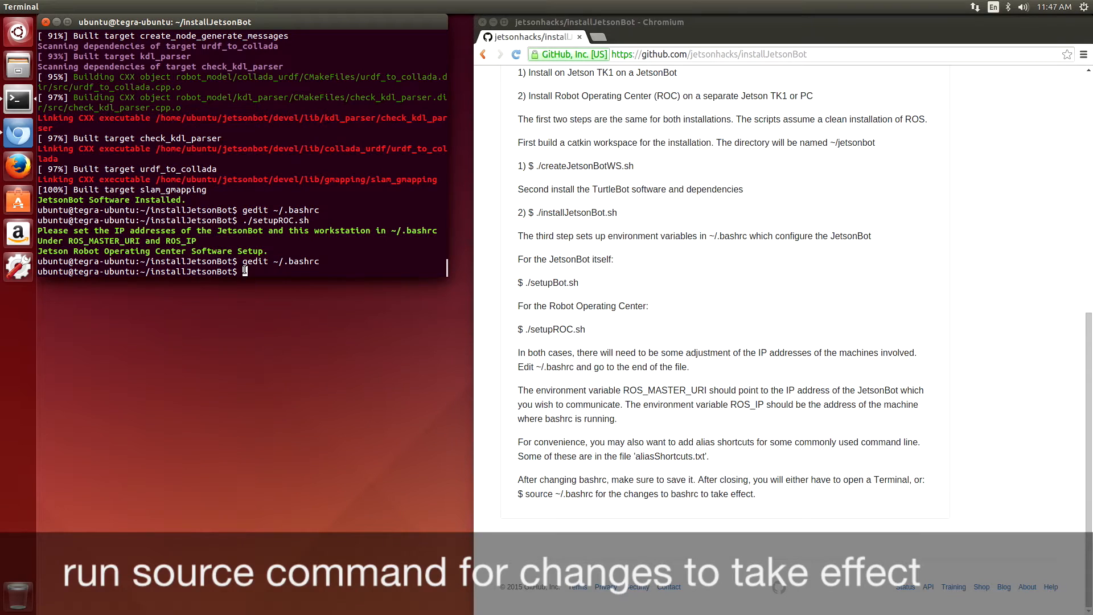
Run source ~/.bashrc to load the ROS variables and close the Chromium window.
type("source ~/.bashrc")
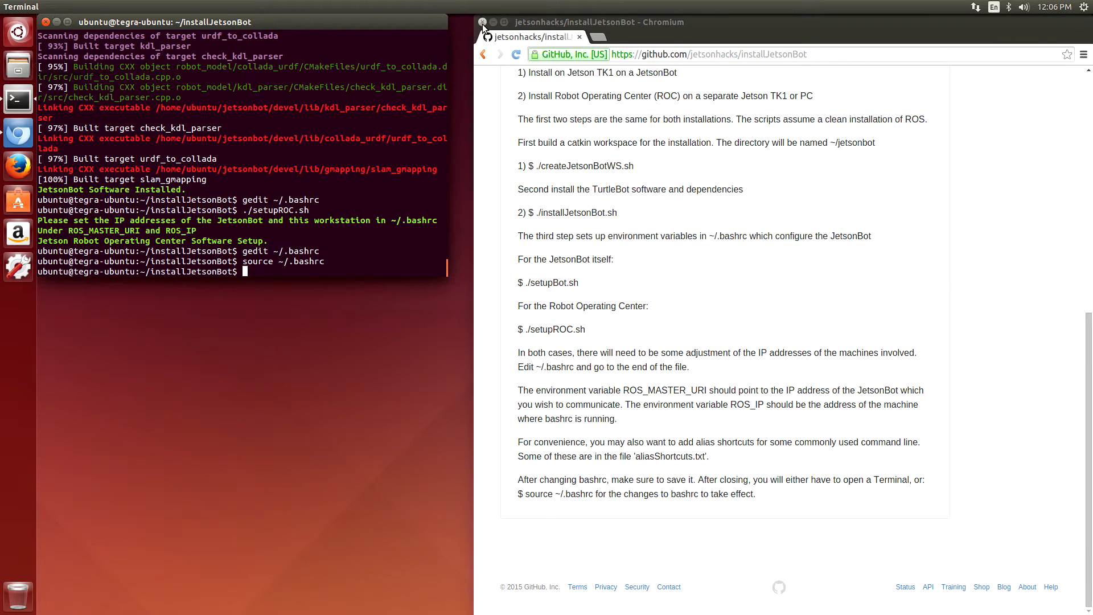
left_click(482, 22)
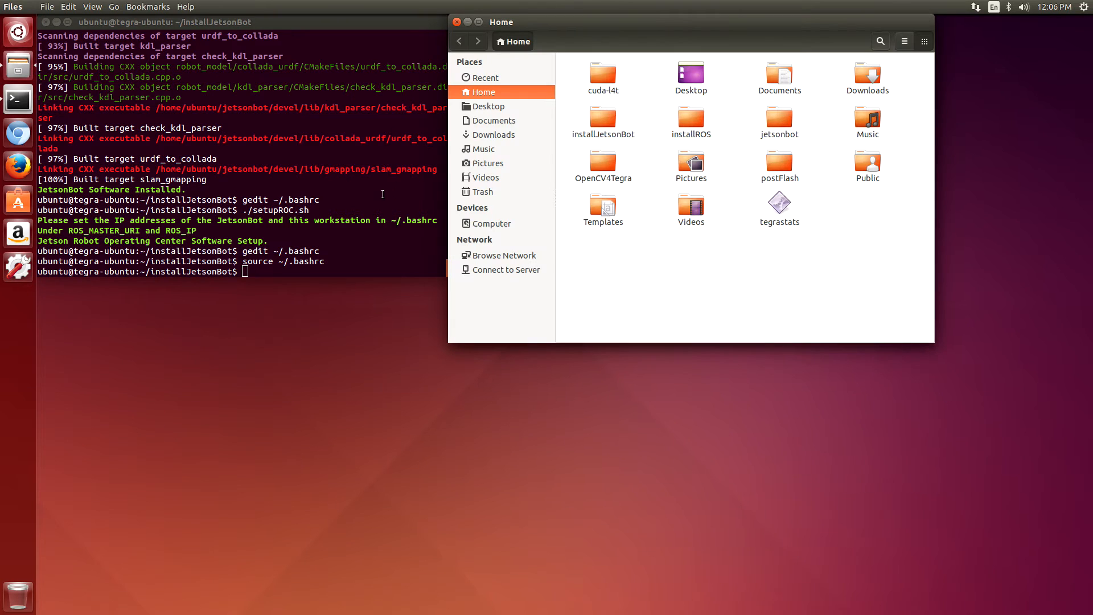
Open aliasShortcuts.txt from the installJetsonBot folder and start a new terminal.
left_click_drag(500, 21, 587, 63)
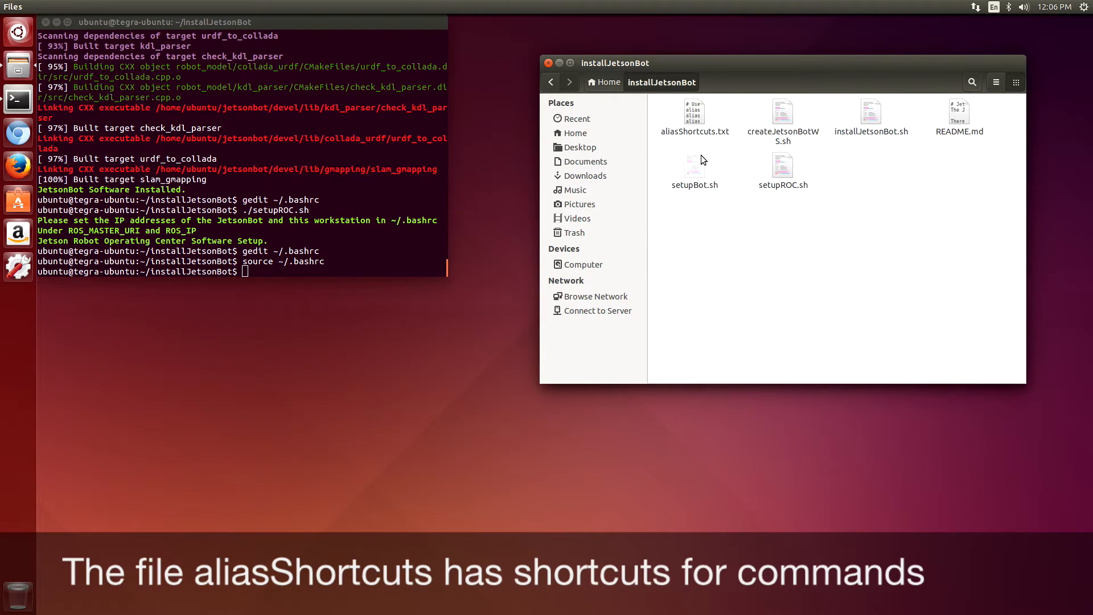
double_click(694, 115)
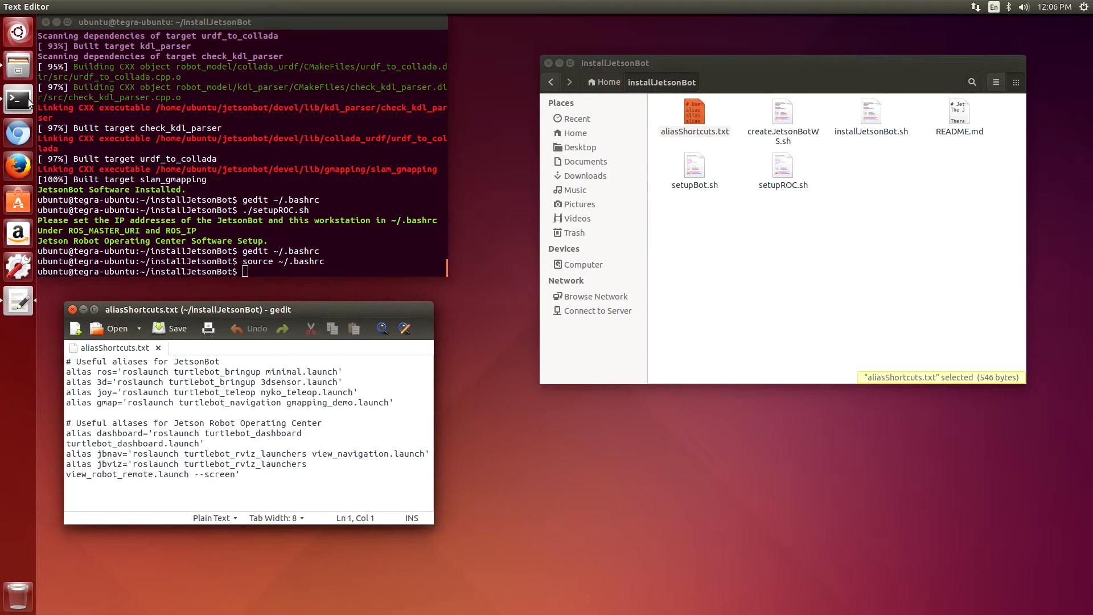
left_click(17, 99)
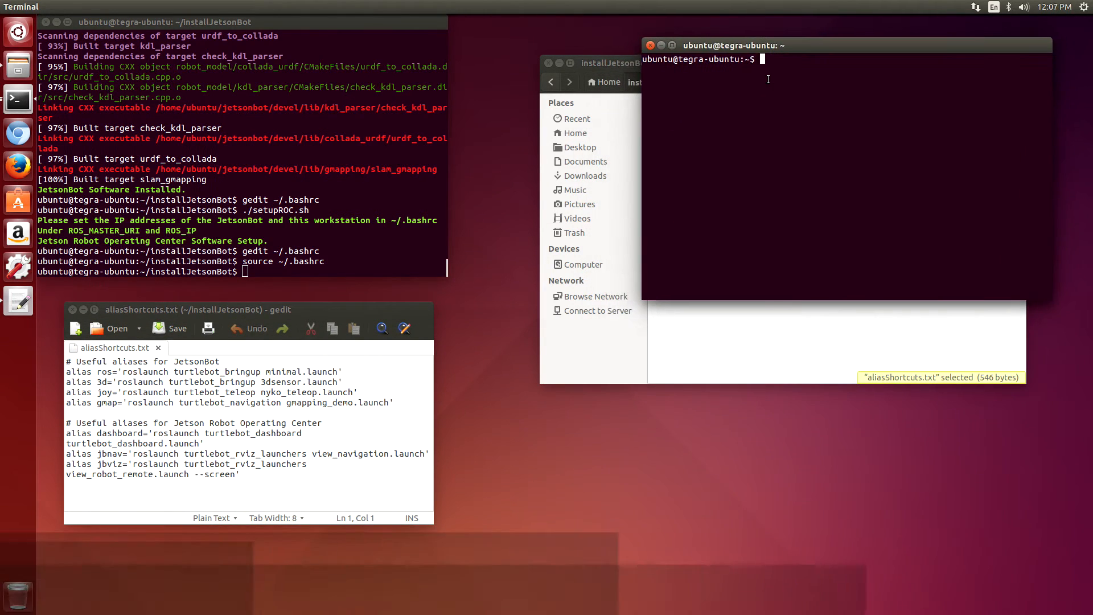
type("ssh ubuntu@10.0.1.24")
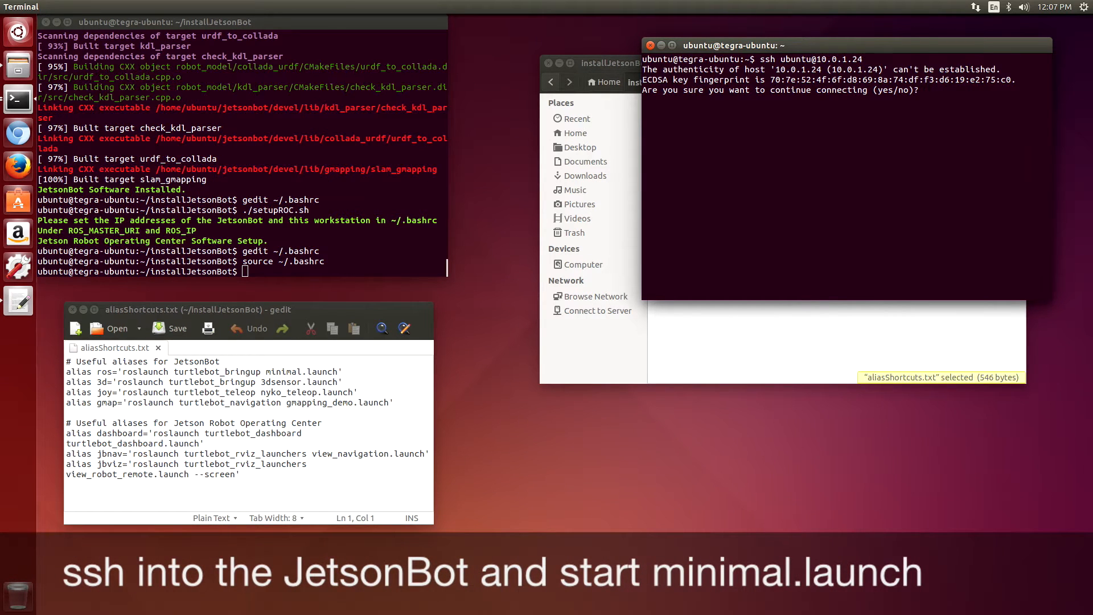
type("yes")
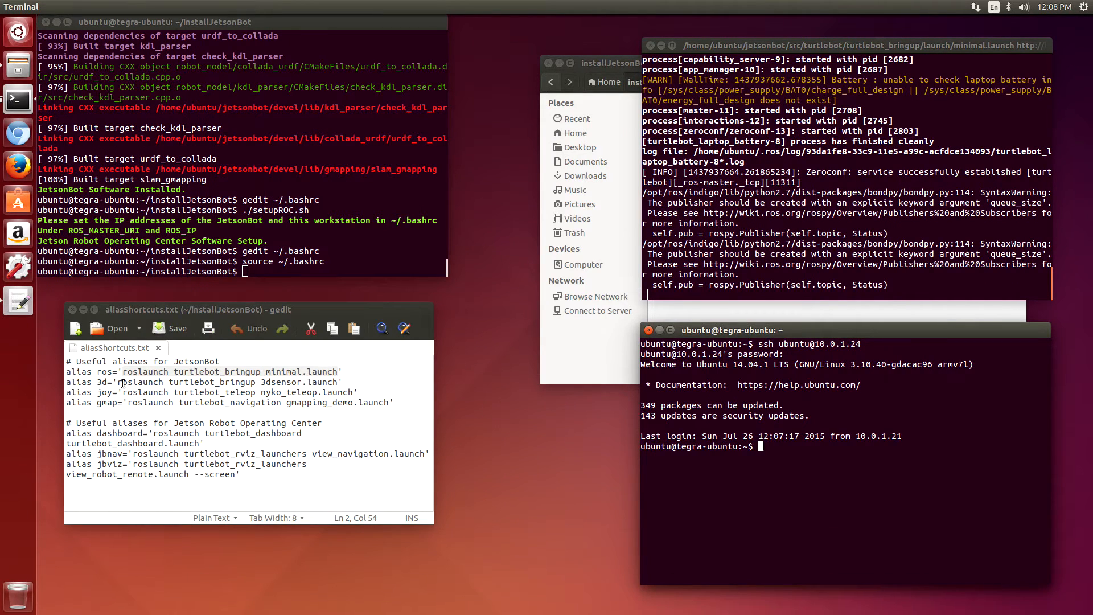
type("roslaunch turtlebot_bringup 3dsensor.launch")
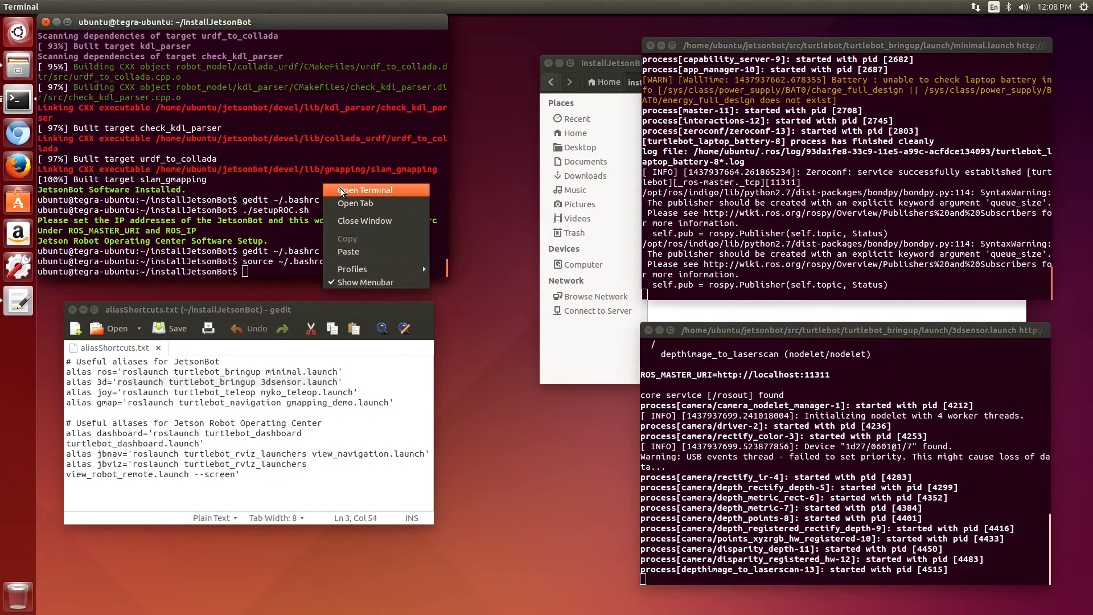
In a new terminal at ~/jetsonbot/, run roslaunch turtlebot_dashboard turtlebot_dashboard.launch.
left_click(367, 189)
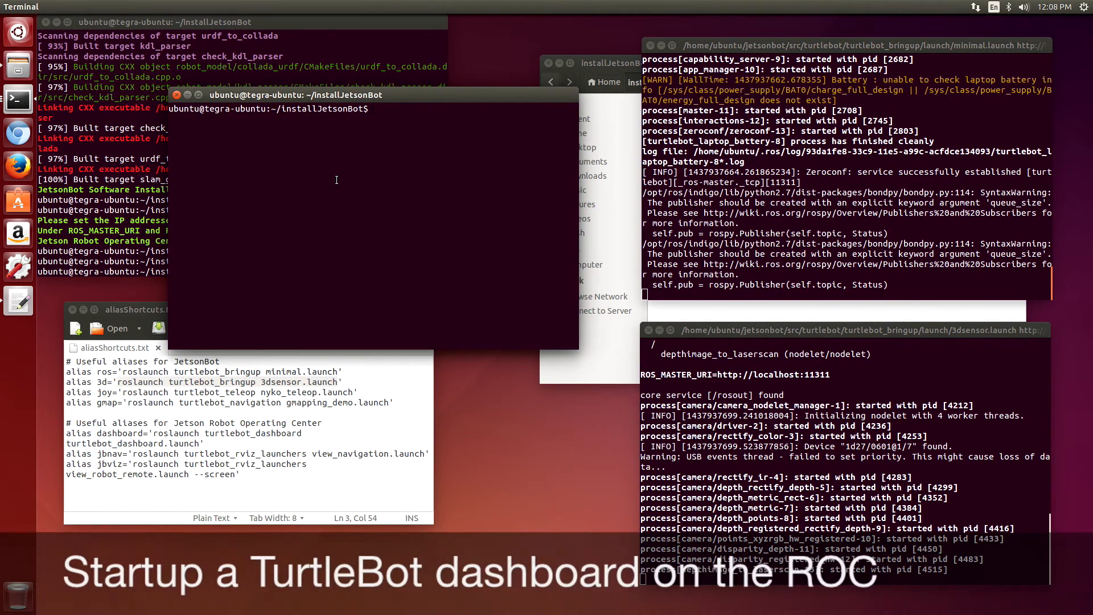
type("cd ~")
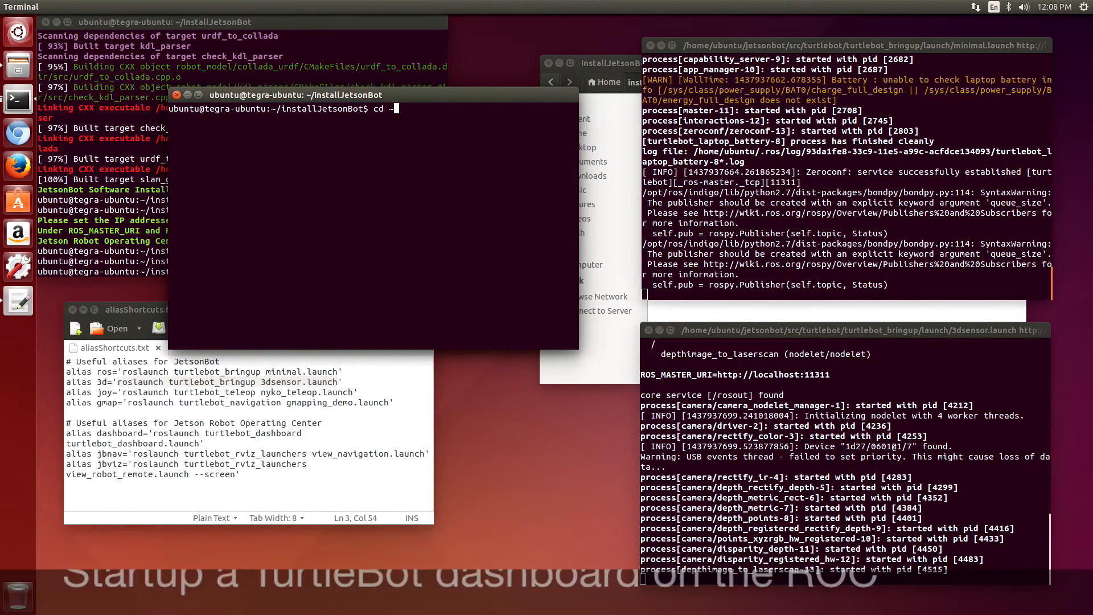
type("/jetsonbot/")
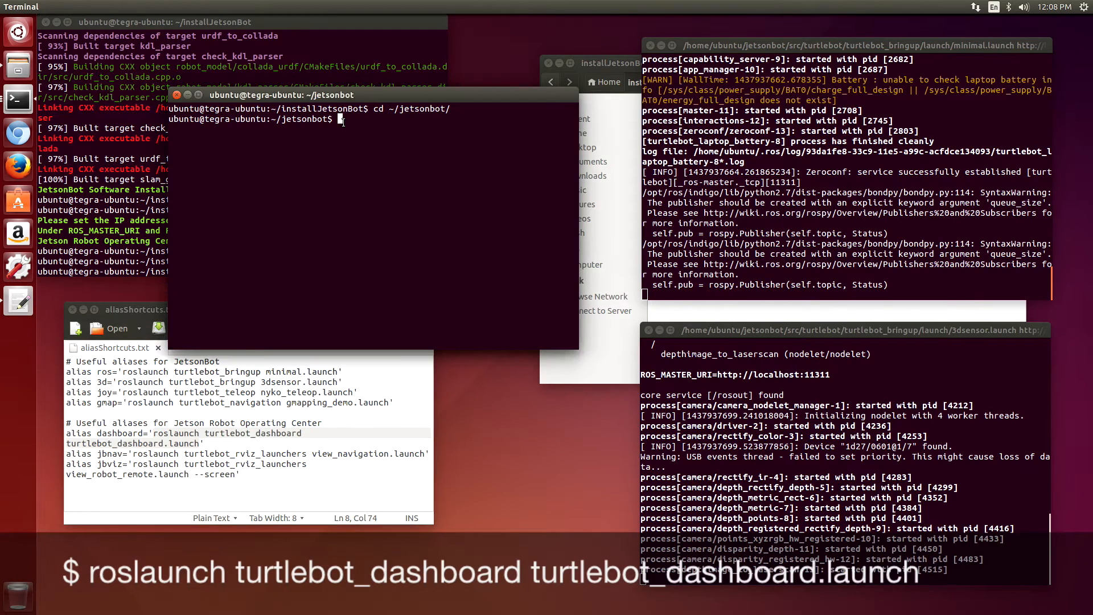
type("roslaunch turtlebot_dashboard turtlebot_dashboard.launch")
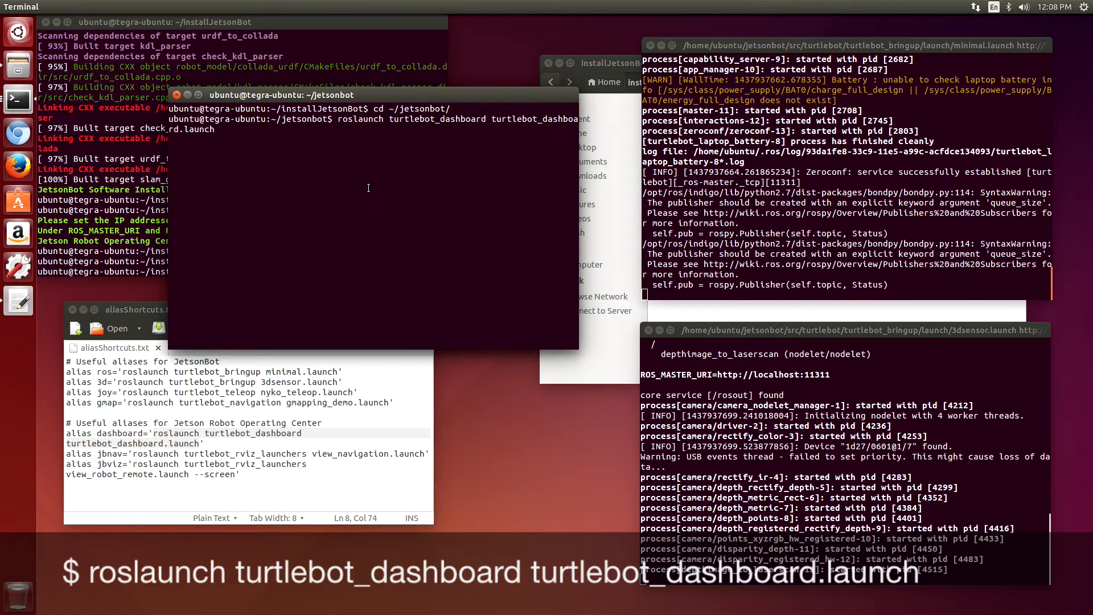
key("Return")
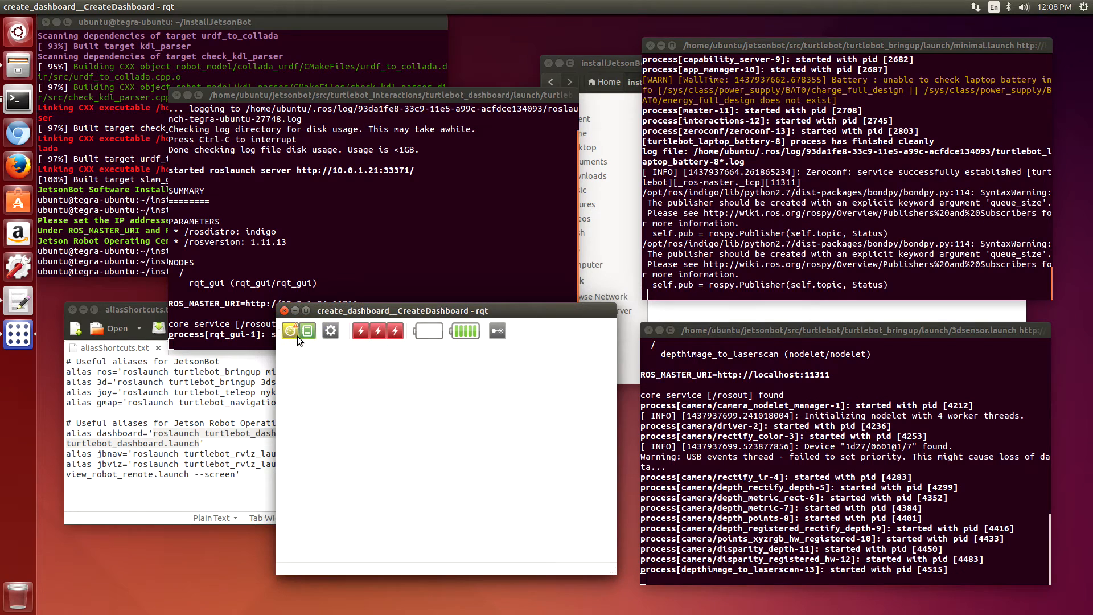
Open the dashboard's Console and Robot Monitor panels, hiding and restoring the monitor once.
left_click(308, 330)
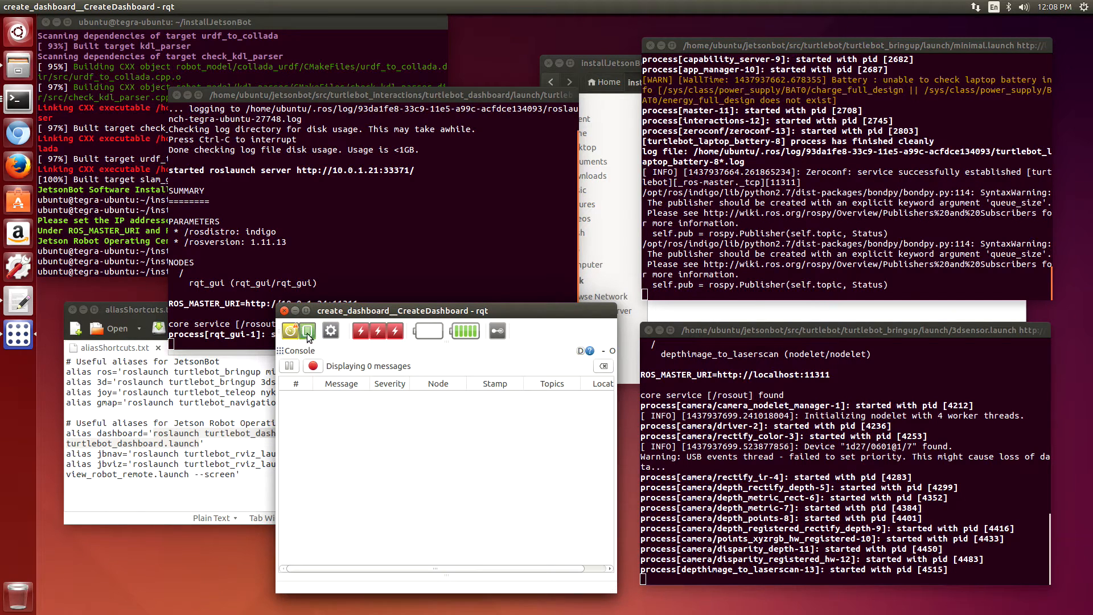
left_click(306, 330)
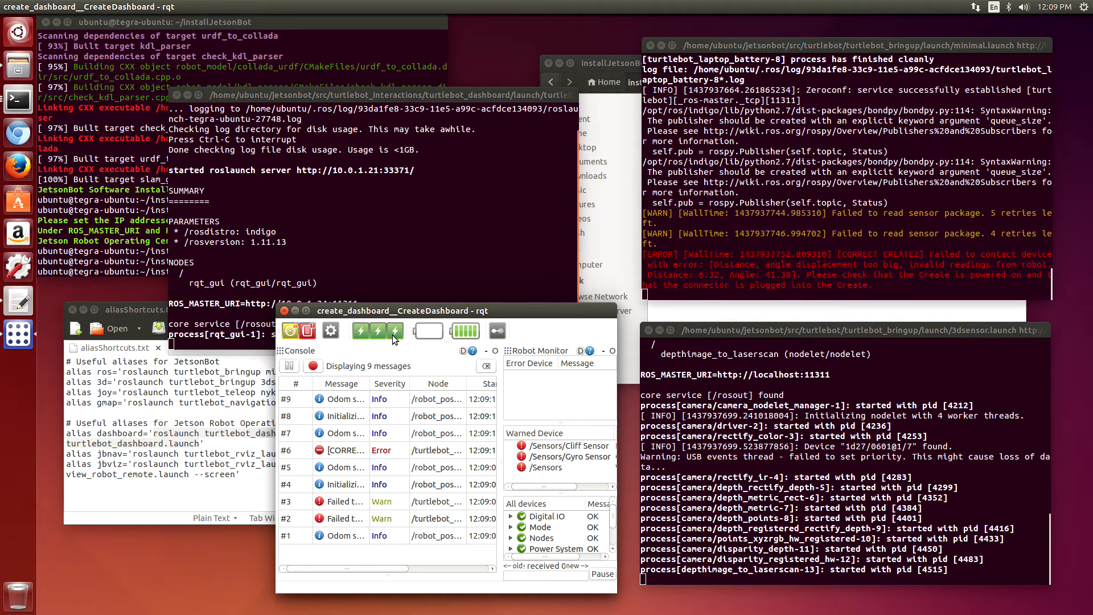
mouse_move(462, 473)
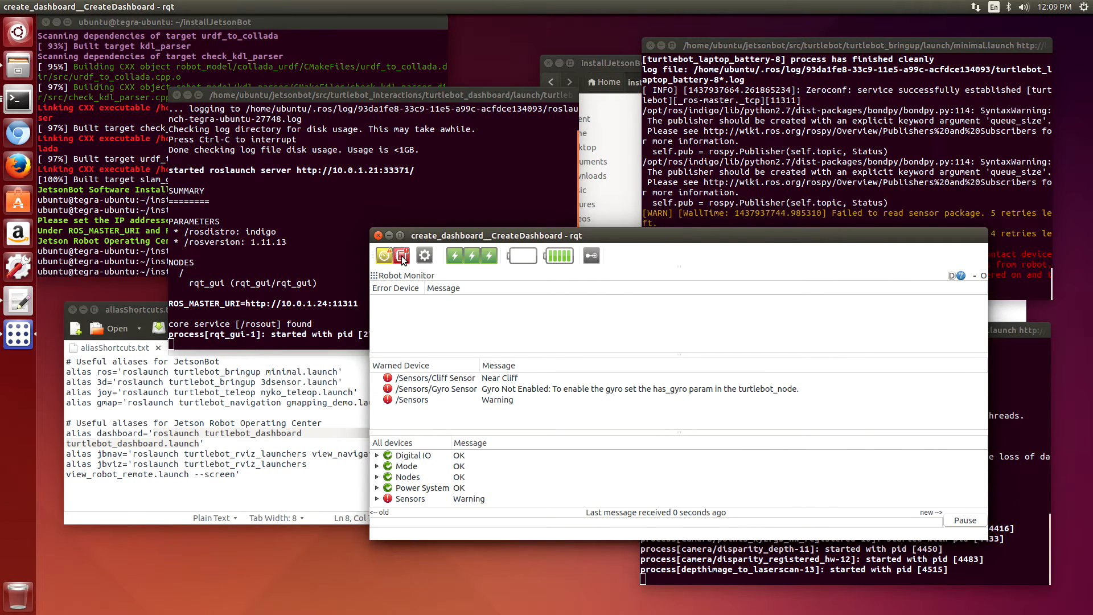
left_click(385, 255)
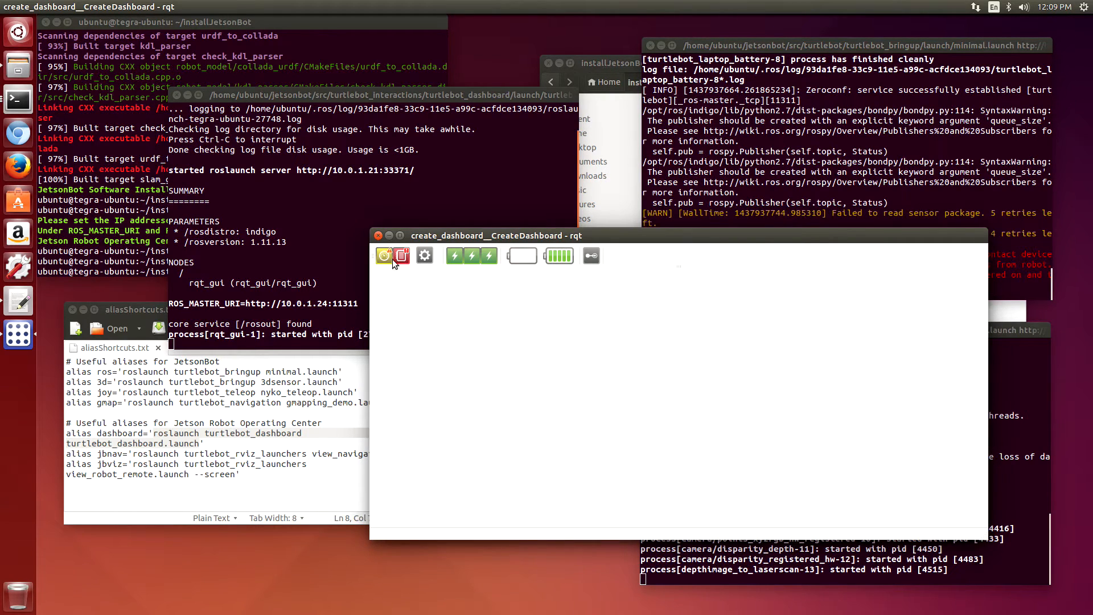
left_click(384, 255)
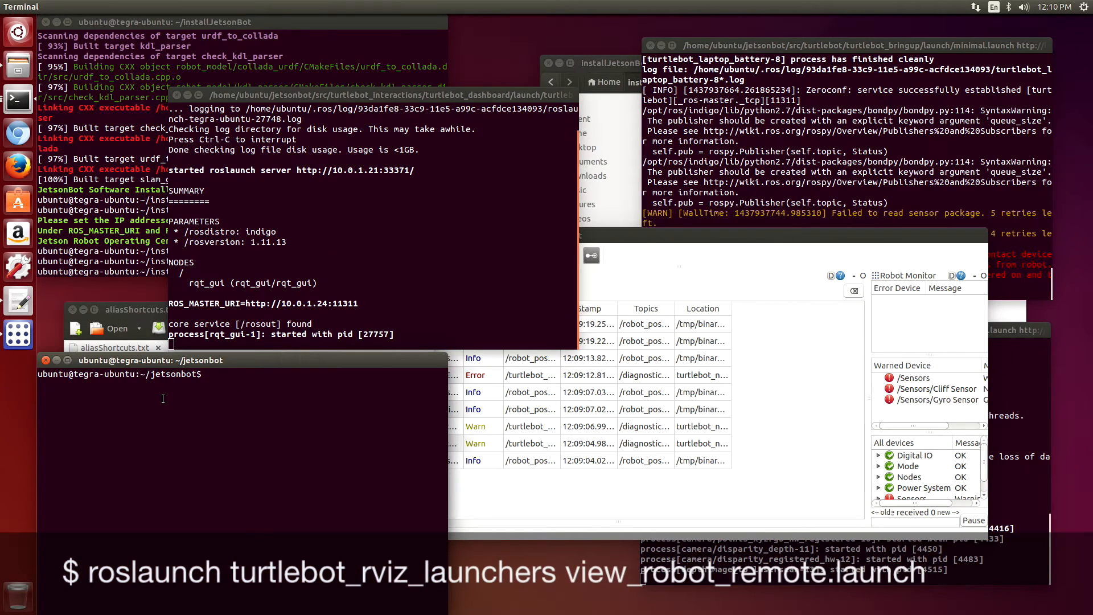
Run roslaunch turtlebot_rviz_launchers view_robot_remote.launch --screen.
type("roslaunch turtlebot_rviz_launchers view_robot_remote.launch --screen")
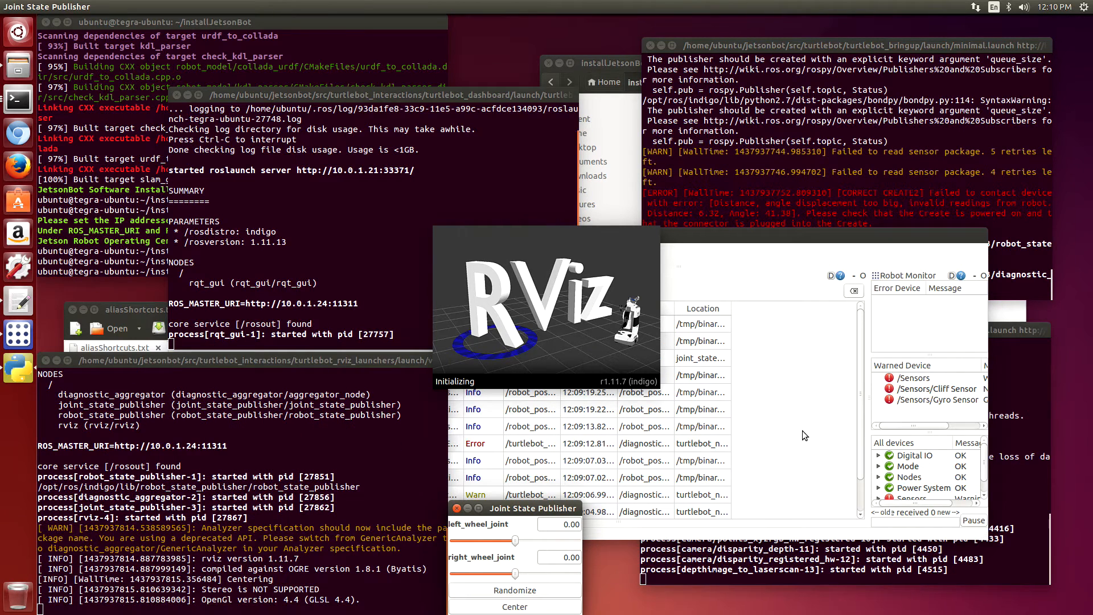
mouse_move(1019, 337)
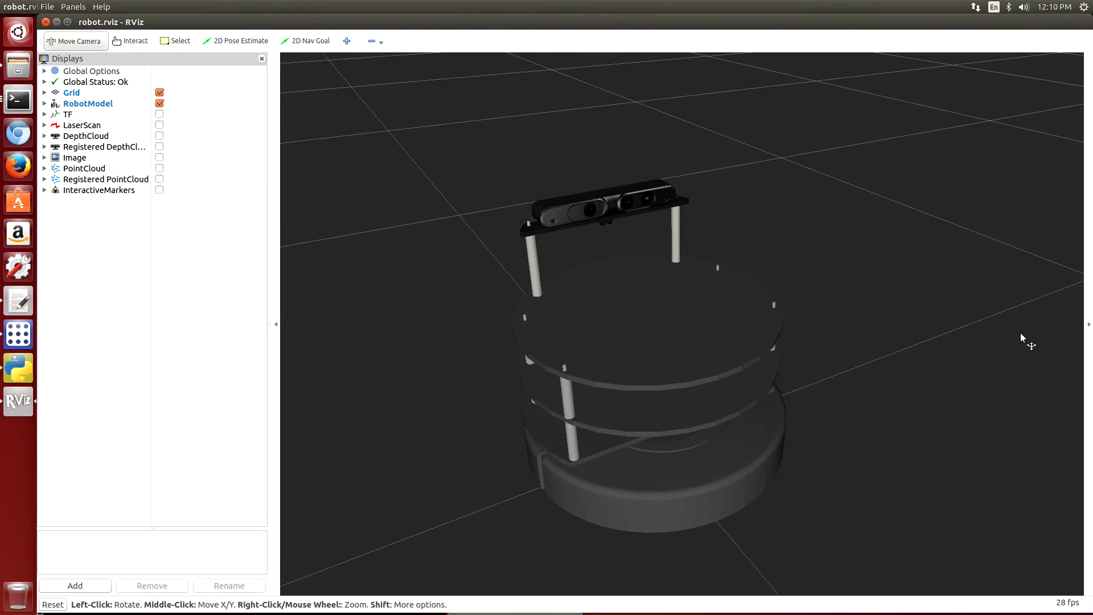
mouse_move(485, 381)
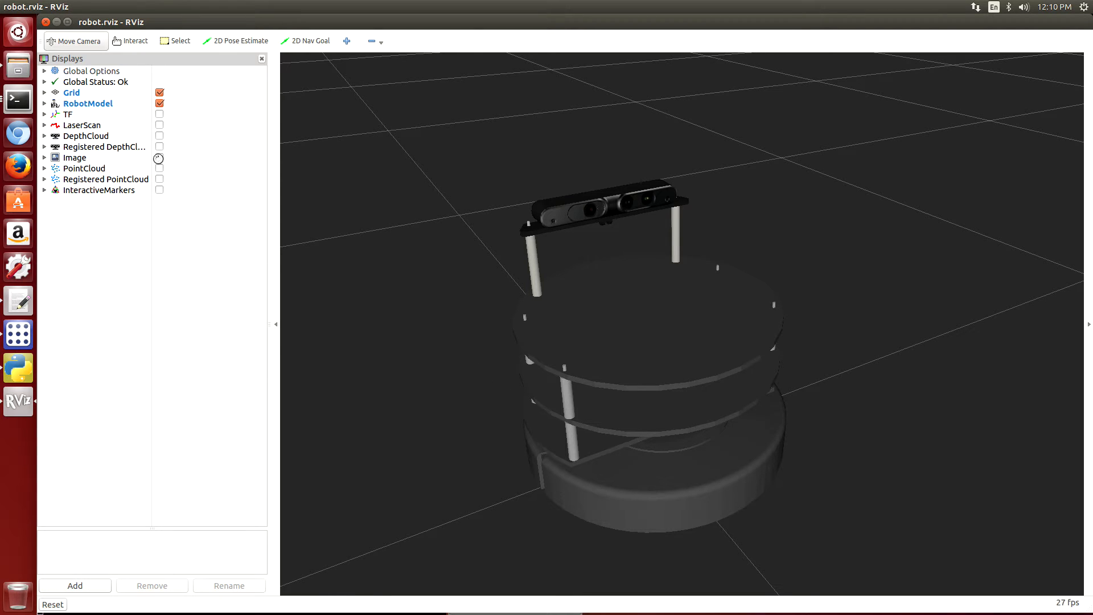
left_click(159, 157)
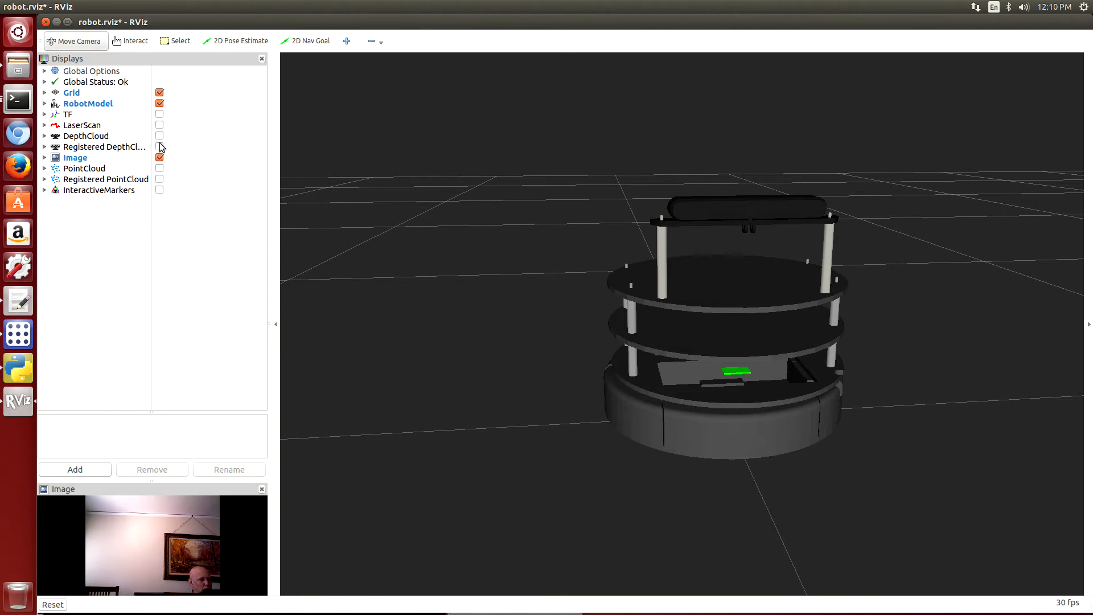
left_click(159, 135)
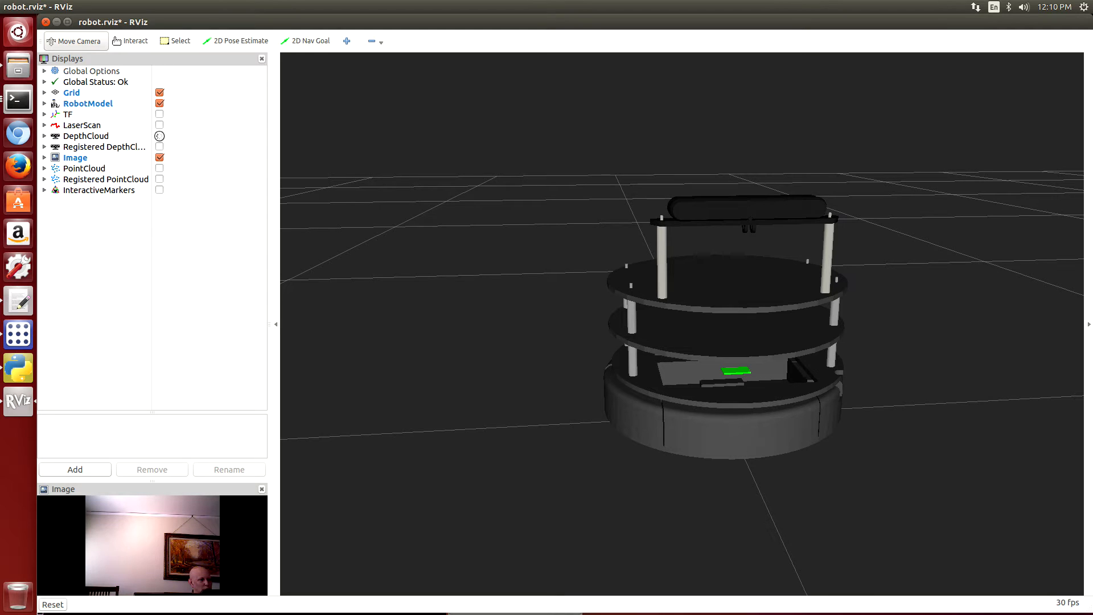
left_click(159, 136)
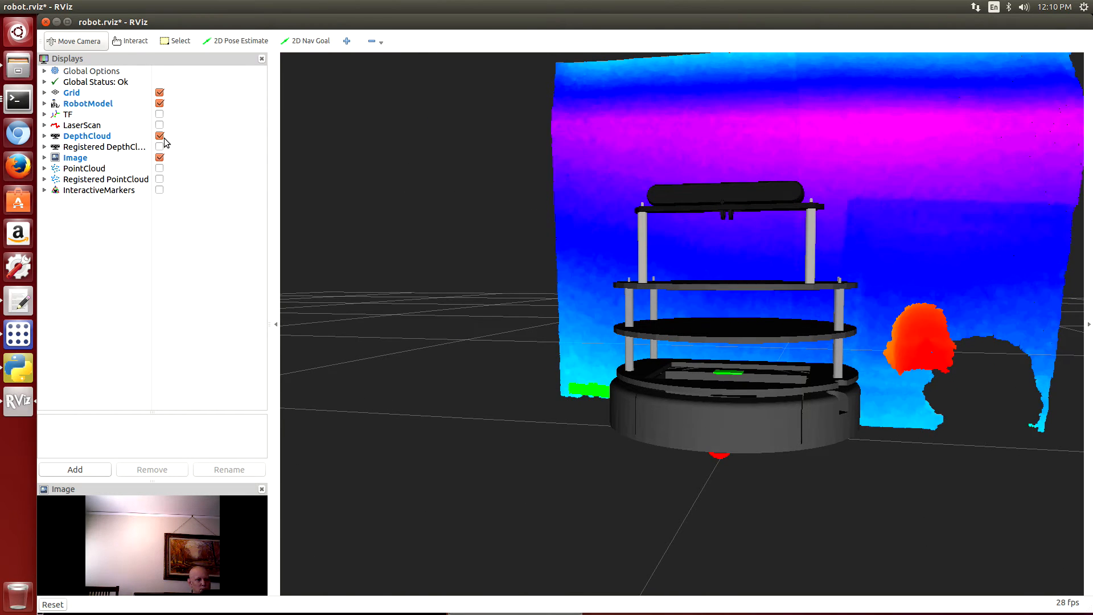
left_click(159, 135)
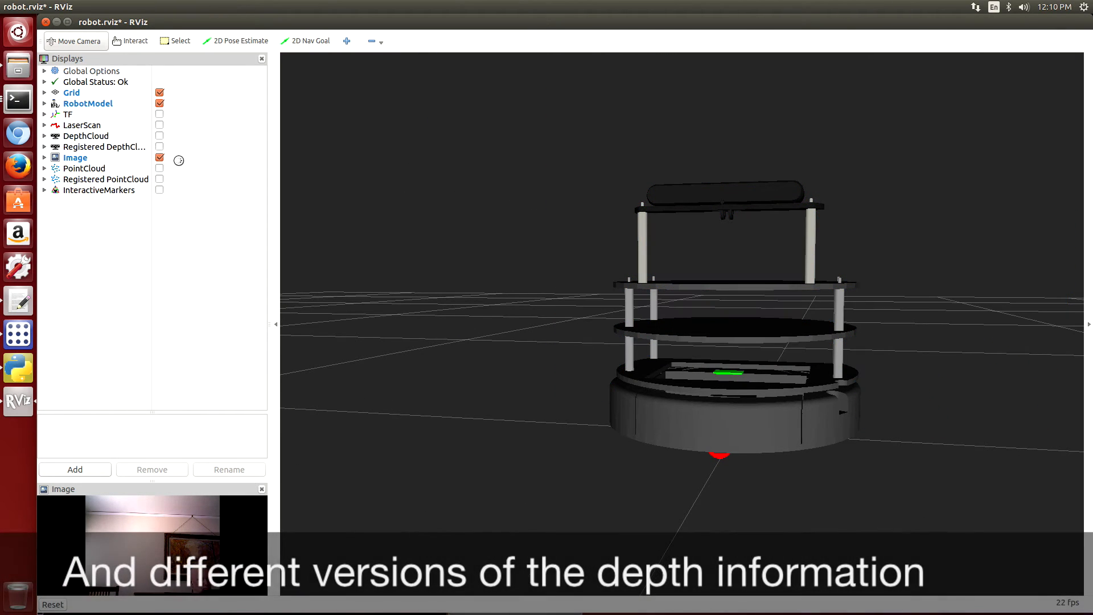
left_click(159, 147)
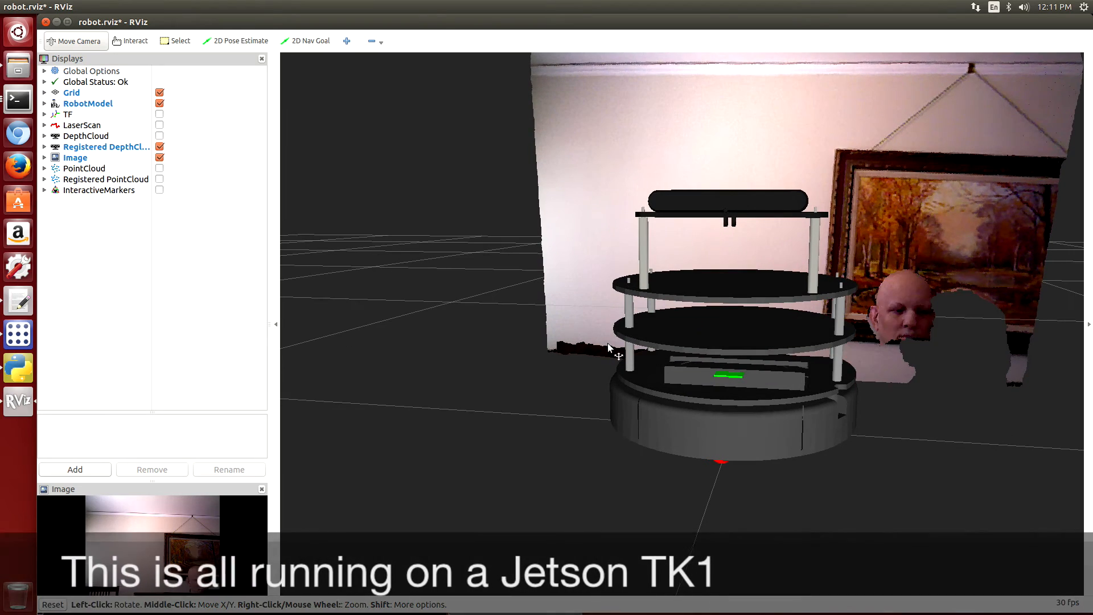
left_click_drag(617, 352, 704, 341)
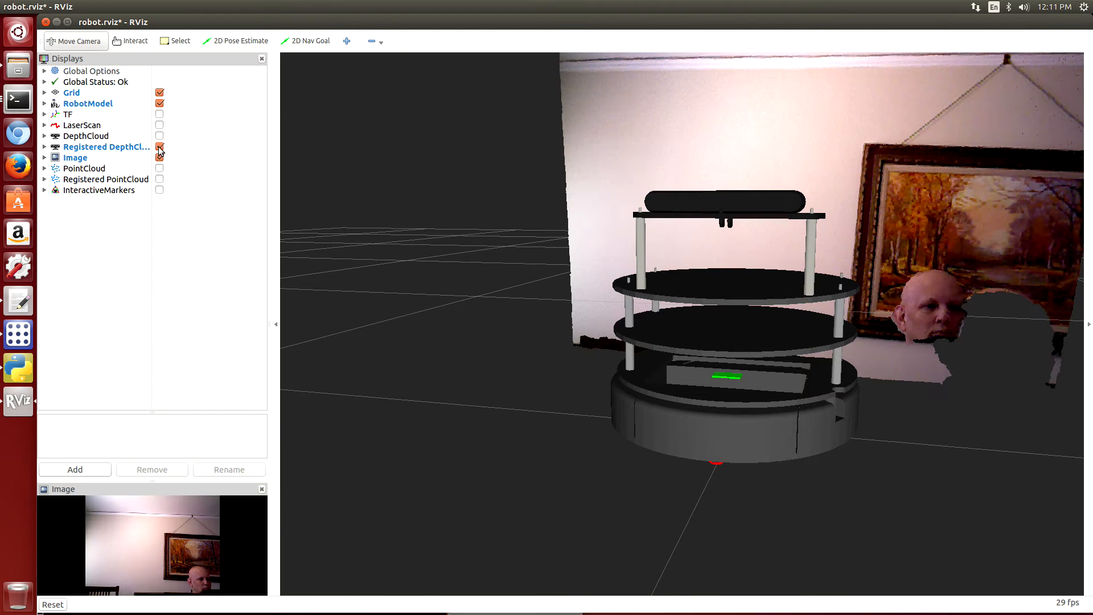
left_click(158, 147)
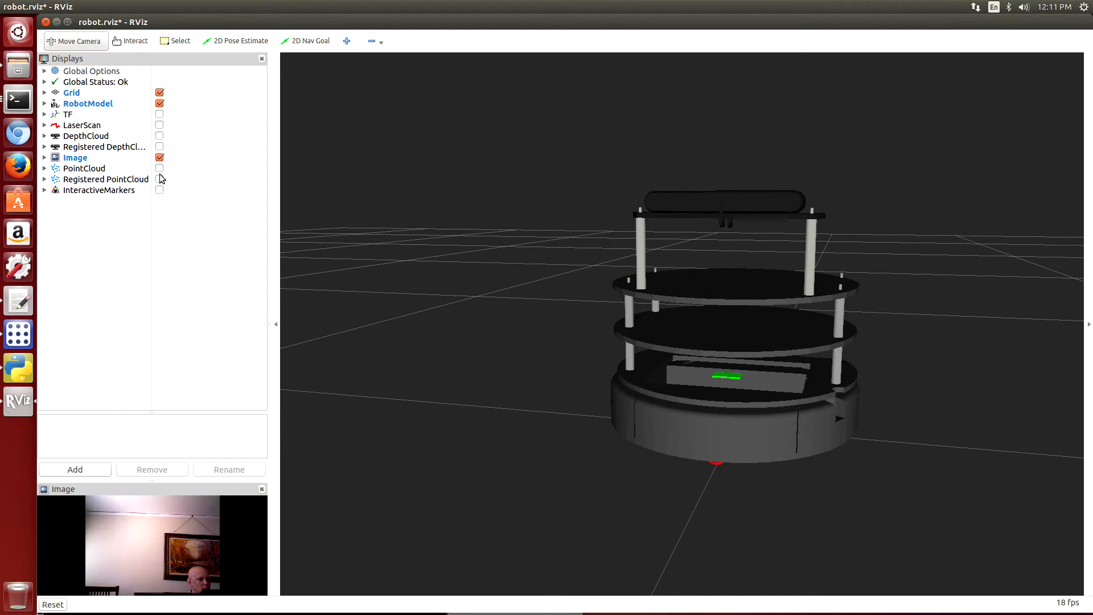
left_click(158, 157)
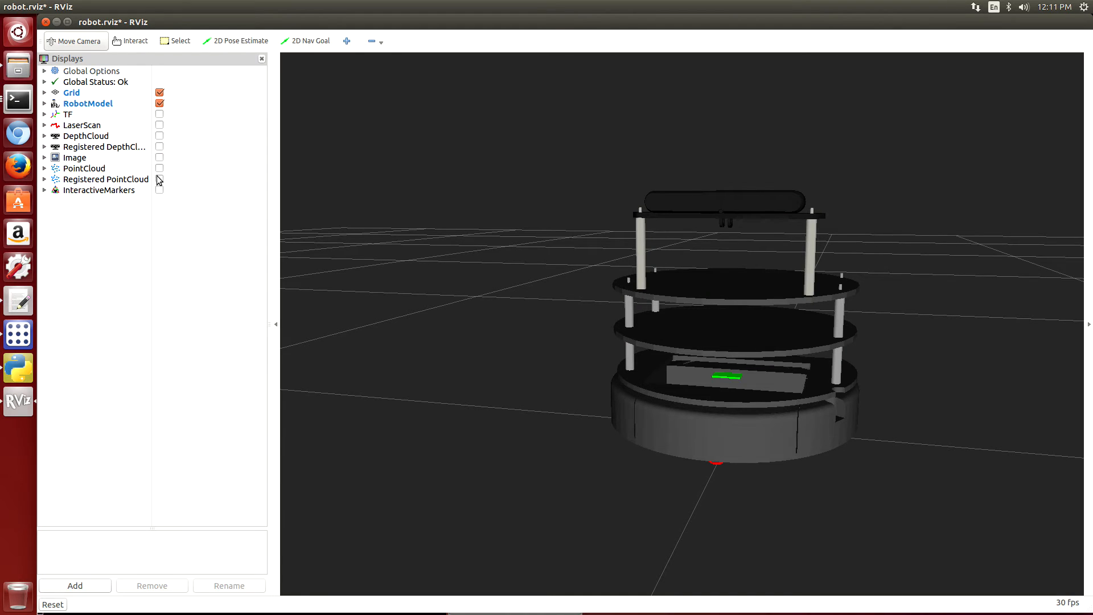
Display the plain point cloud, then switch to the camera-coloured registered cloud and orbit around the robot.
left_click(159, 168)
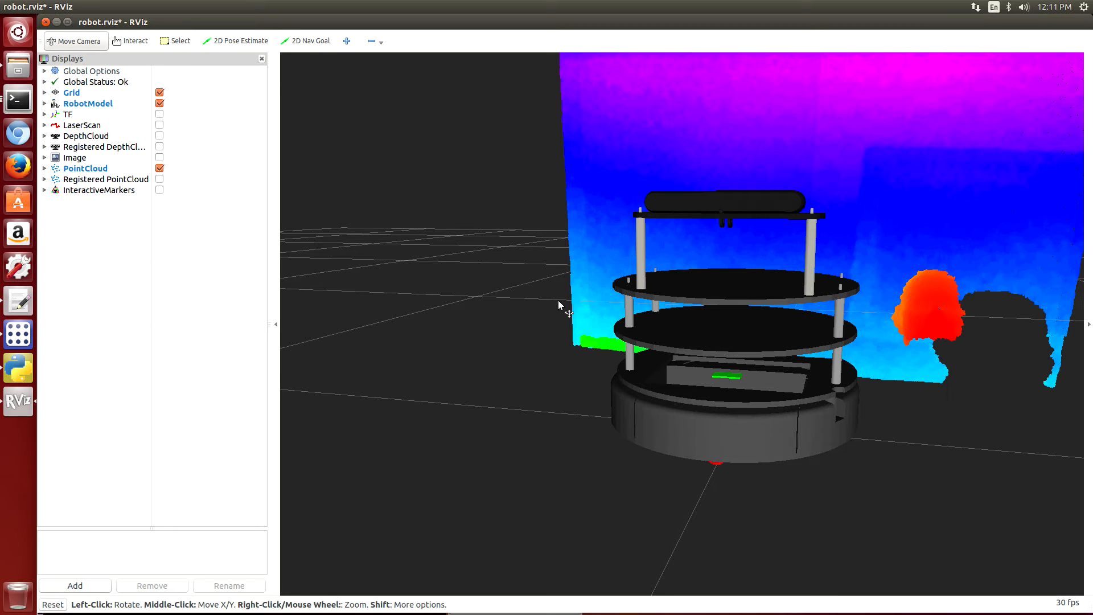
left_click_drag(558, 305, 627, 328)
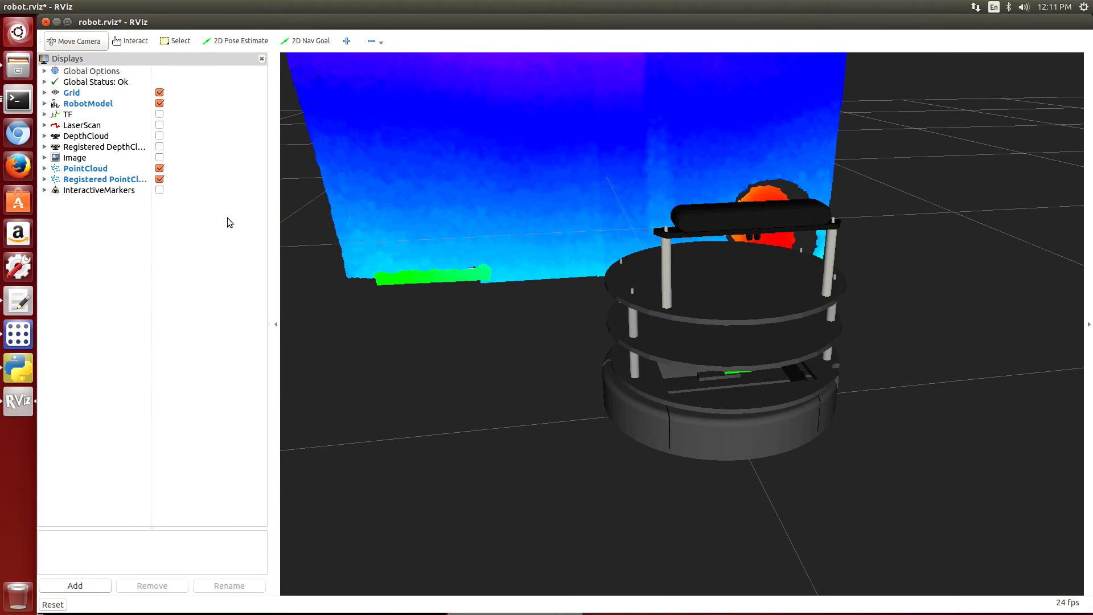
left_click(159, 168)
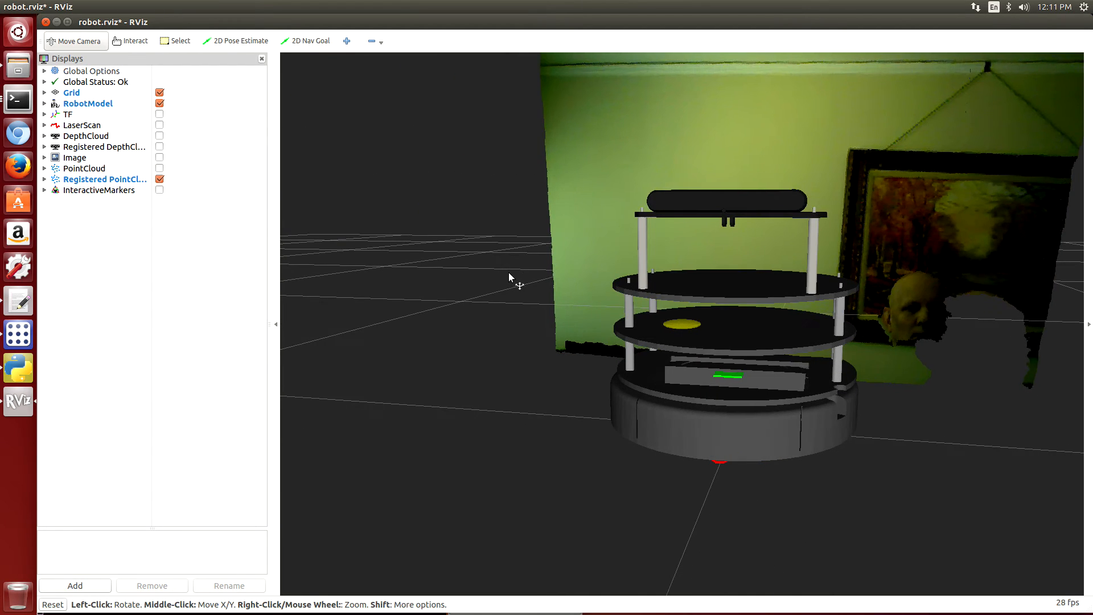
left_click_drag(512, 279, 603, 307)
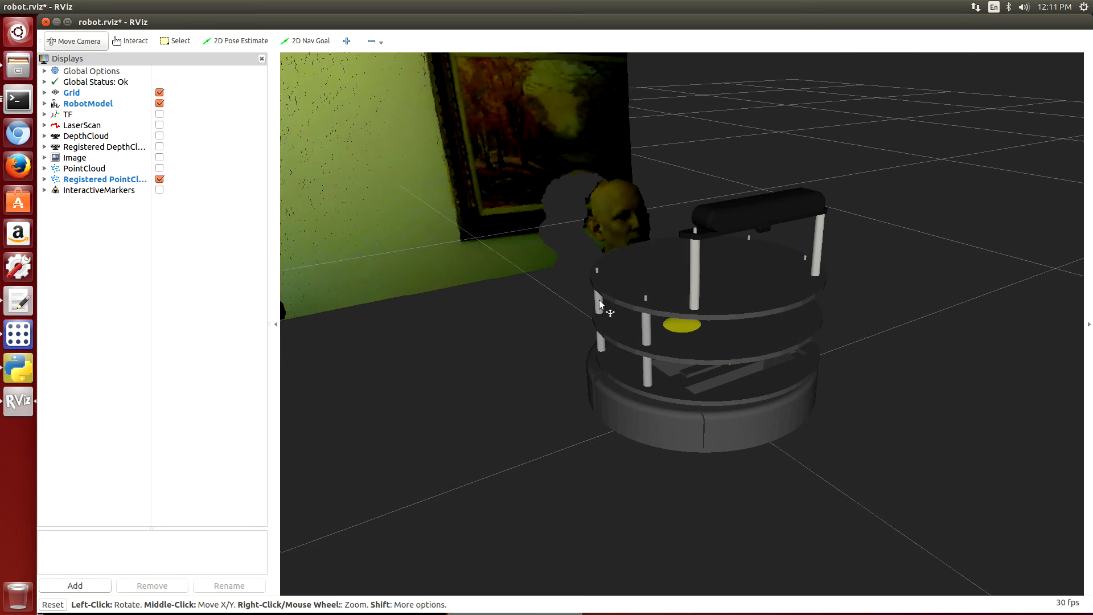
left_click_drag(599, 305, 488, 279)
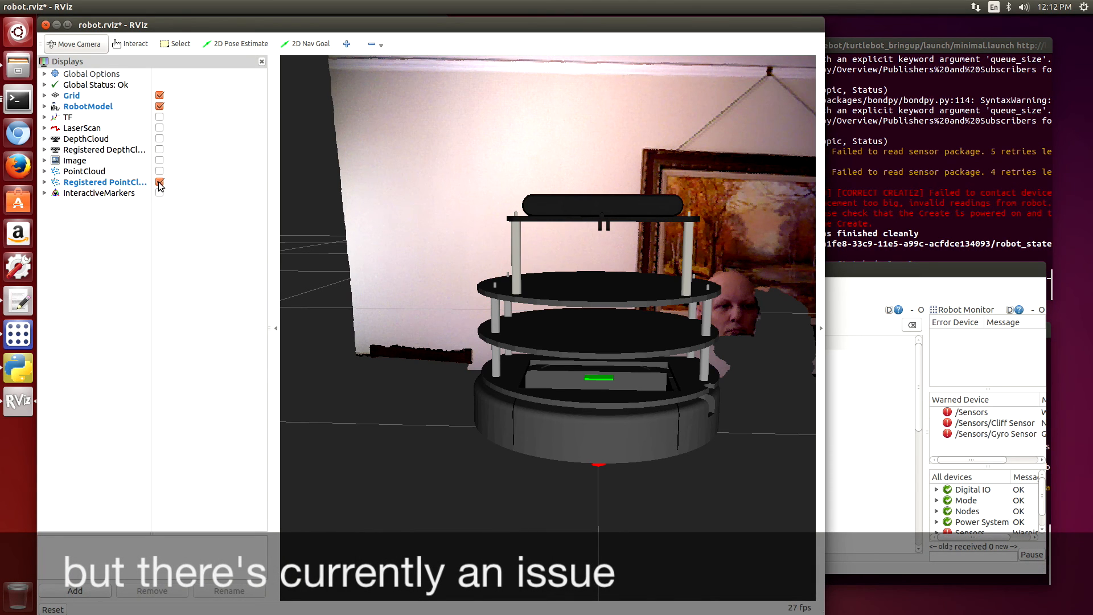
Turn off the registered point cloud, enable the Image display, and reposition its floating camera window.
left_click(159, 182)
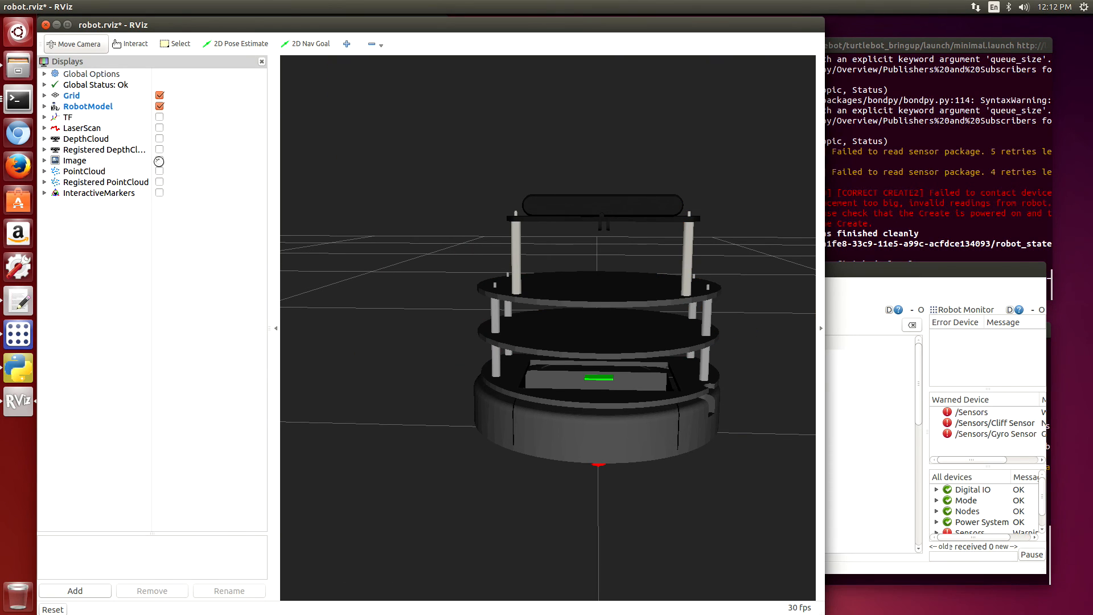
left_click(158, 159)
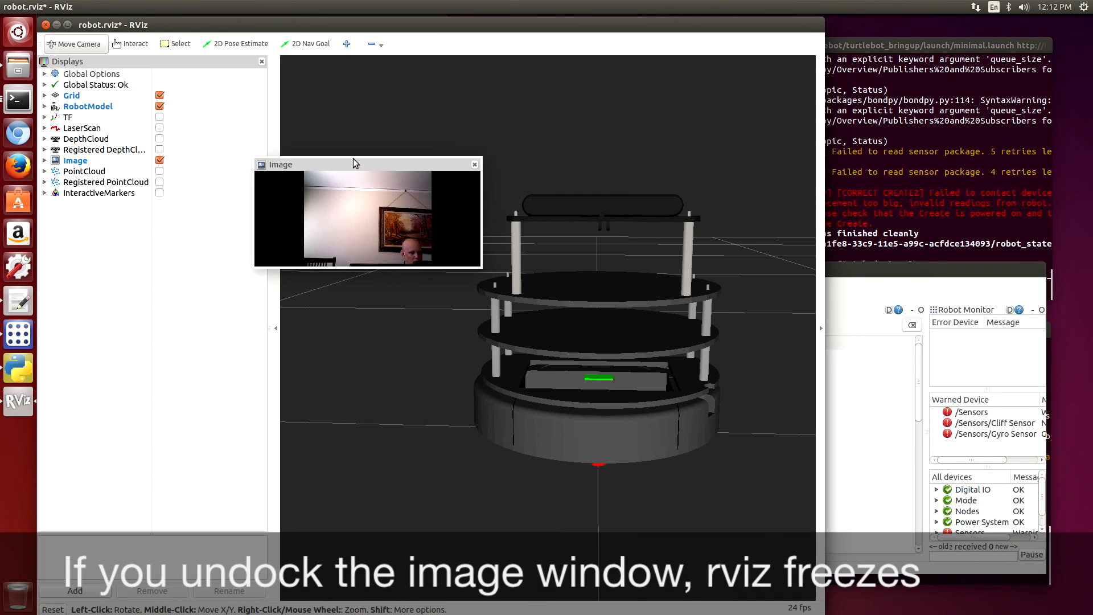
left_click_drag(353, 164, 444, 168)
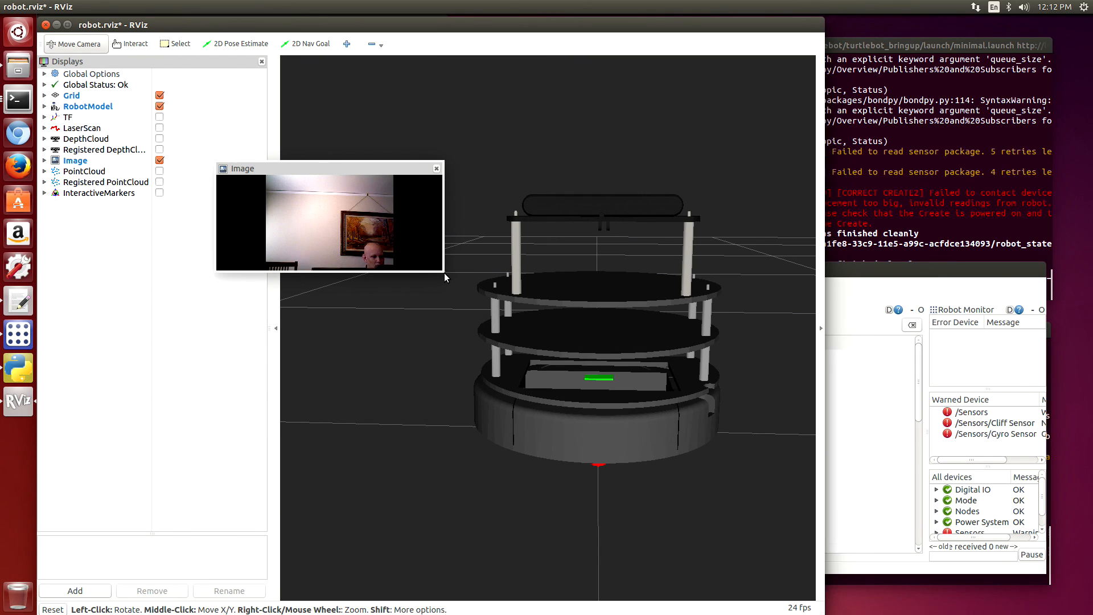